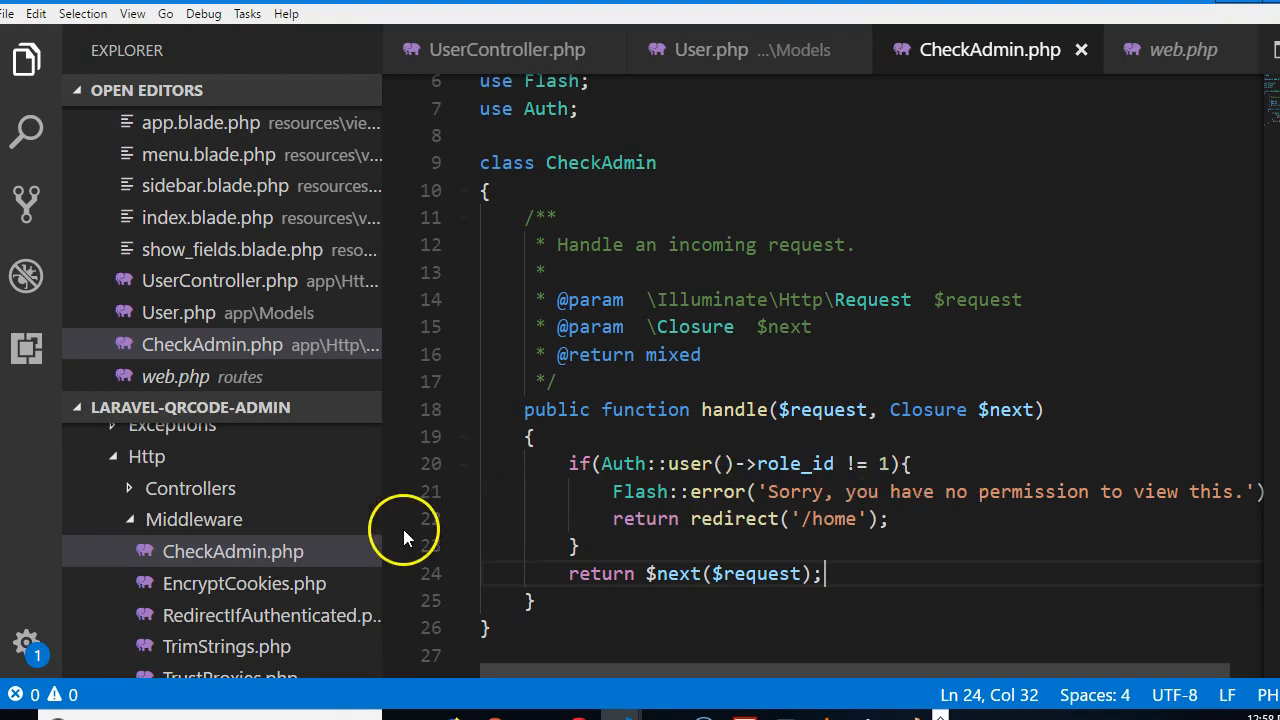
Locate and open the web.php routes file from the Explorer
scroll("down", 3)
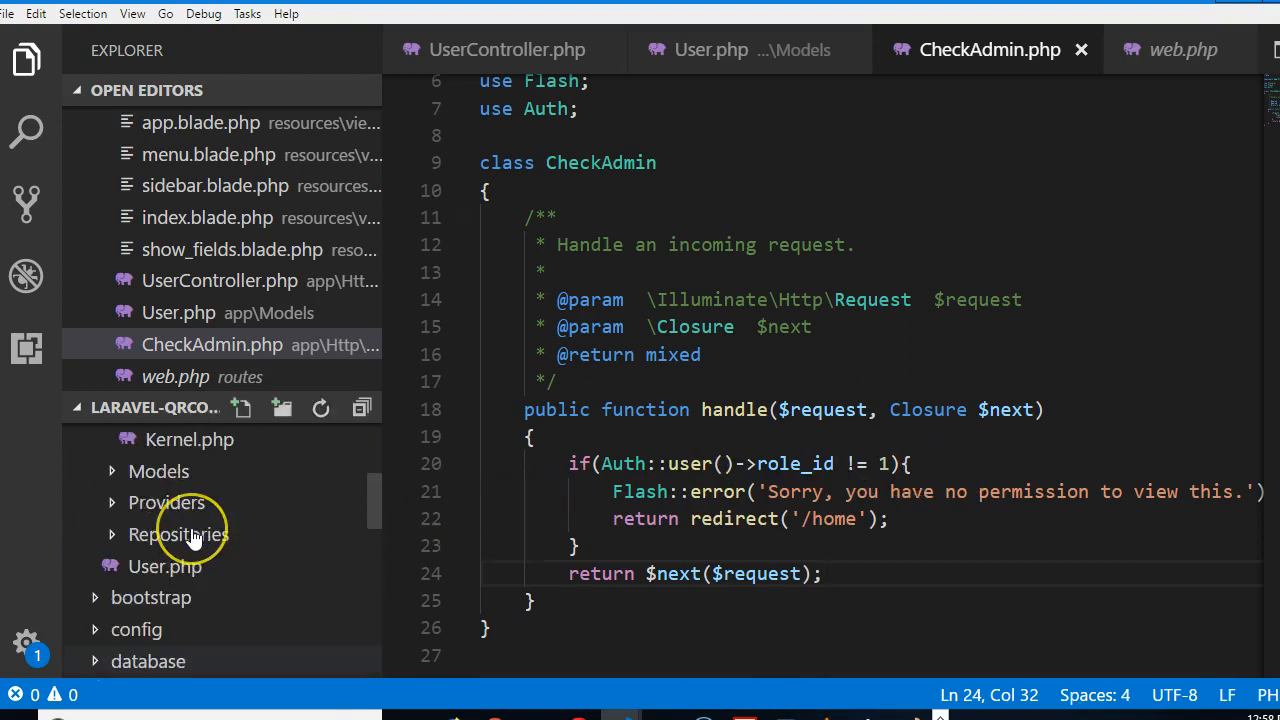
scroll("down", 3)
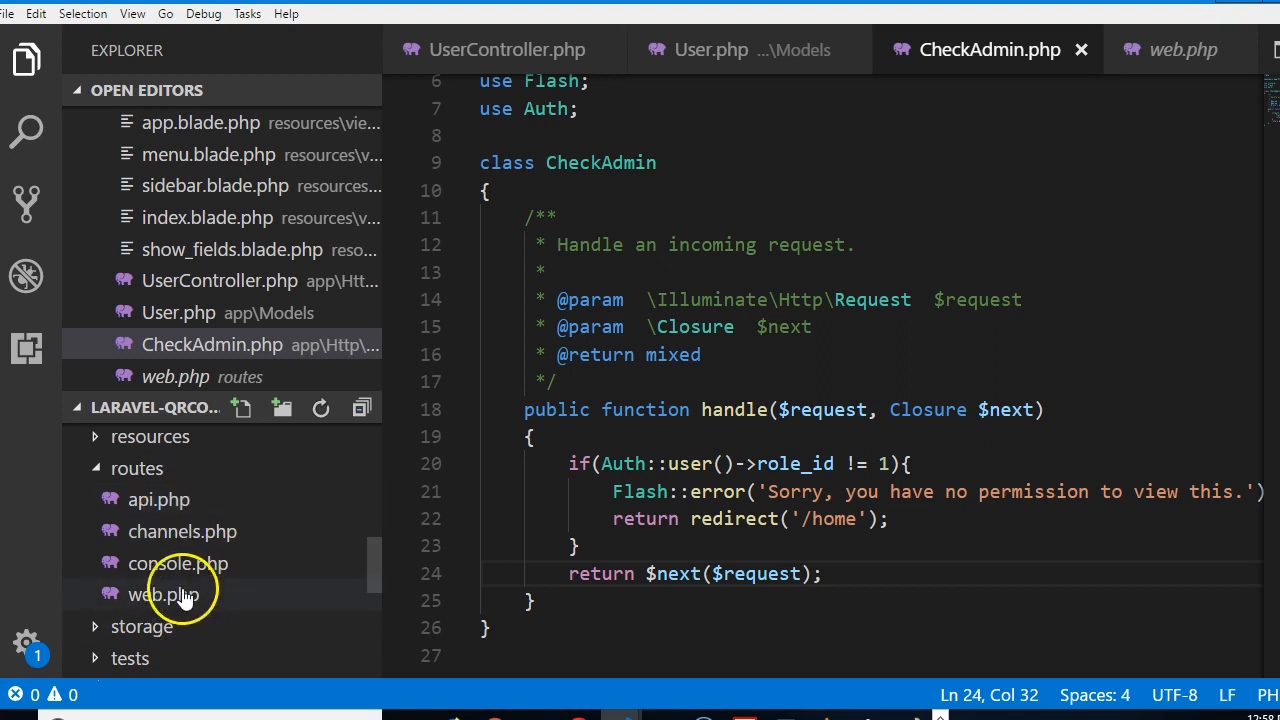
left_click(160, 594)
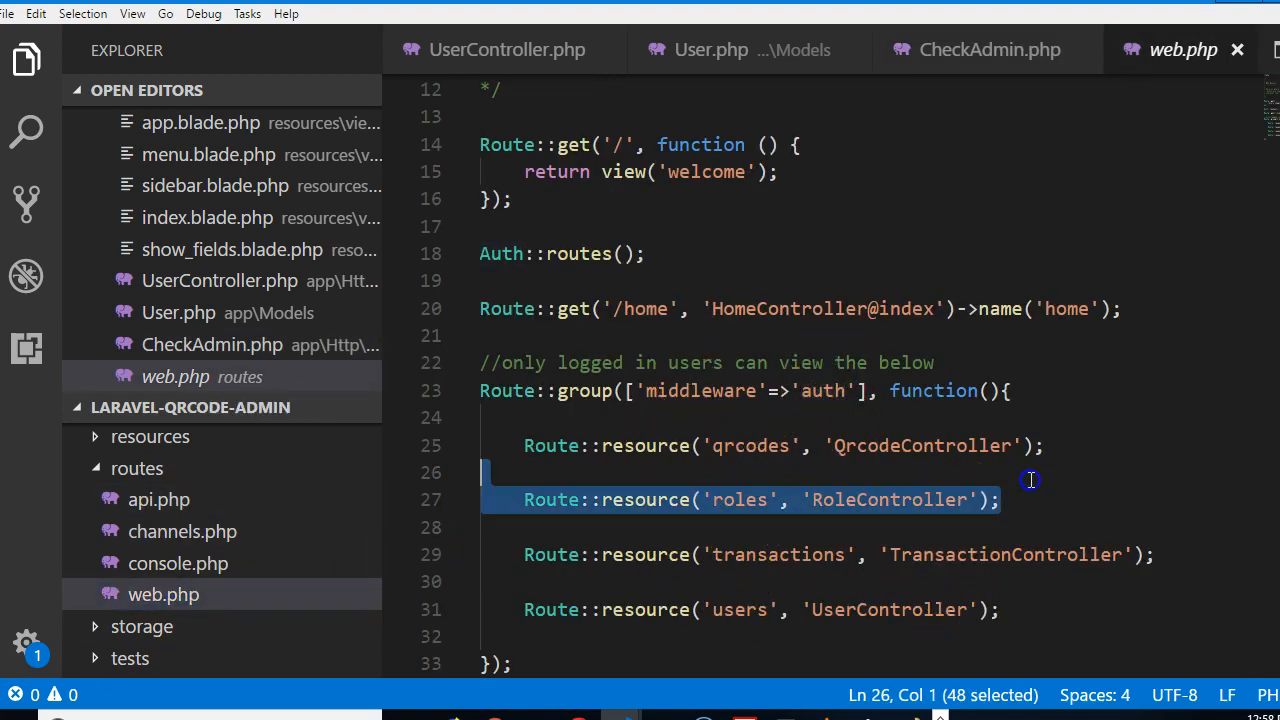
Move the Route::resource('roles', 'RoleController') line to the end of the auth group
key("Delete")
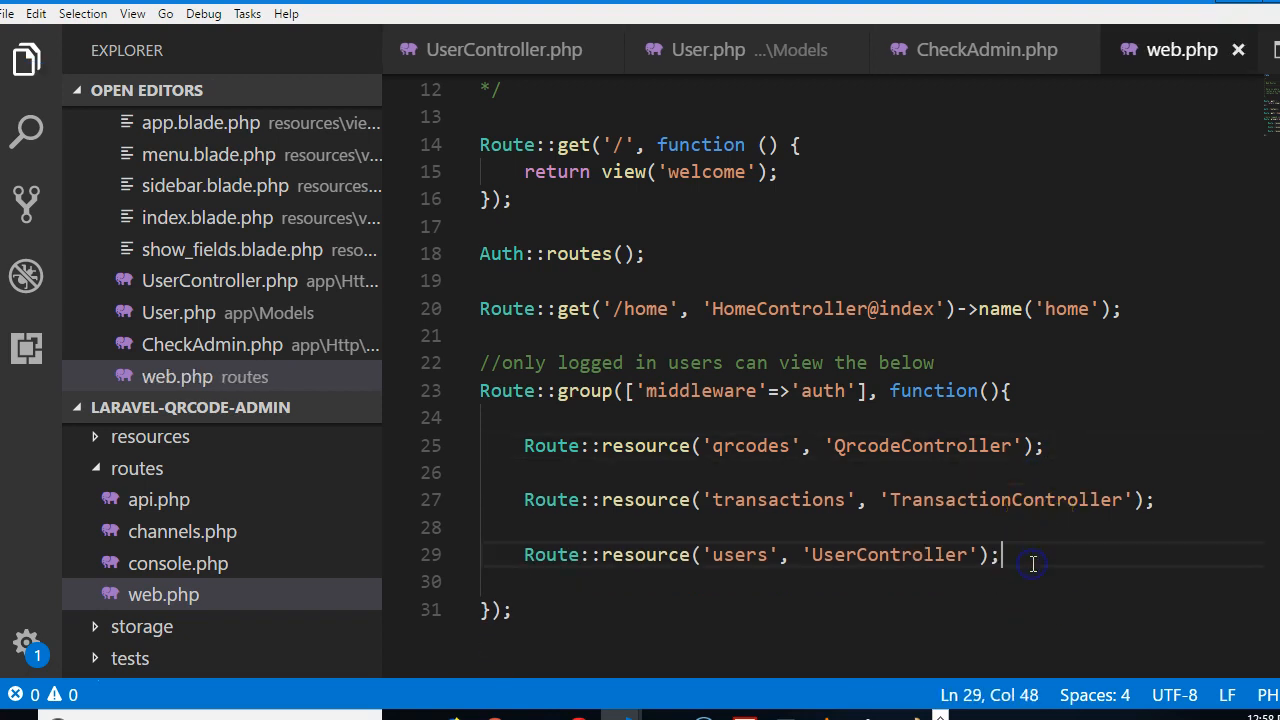
type("Route::resource('roles', 'RoleController');")
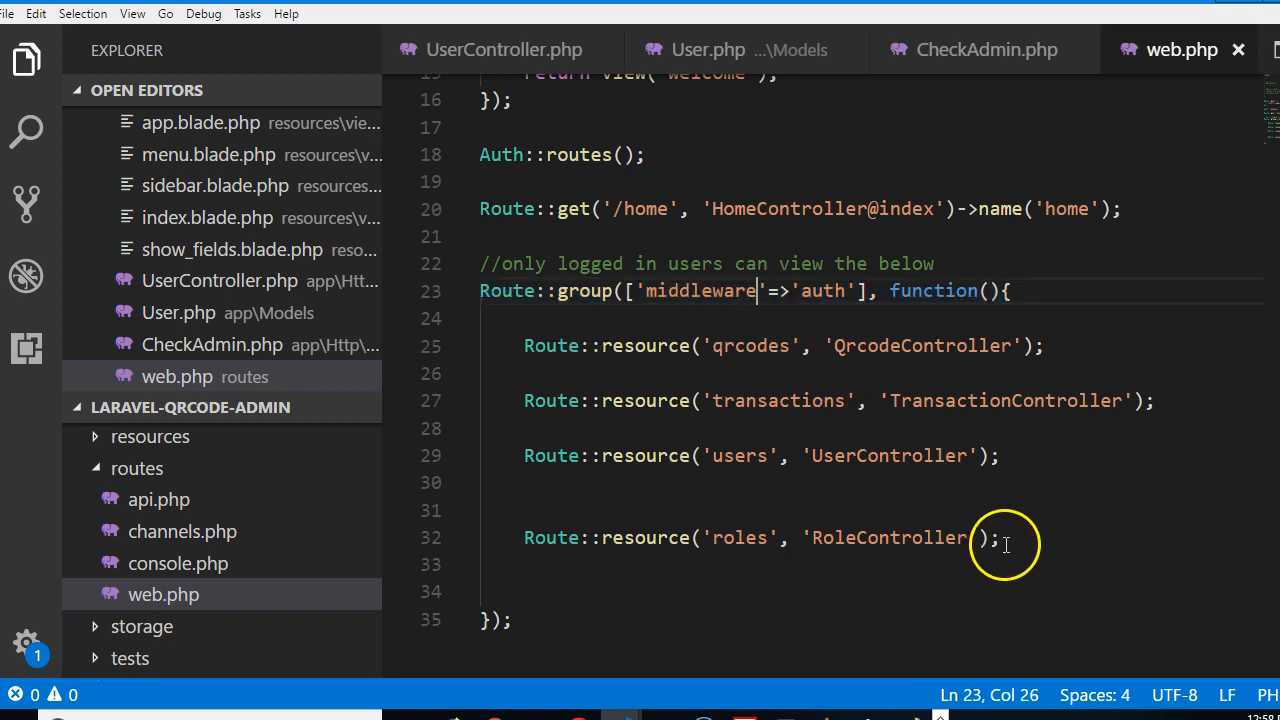
Append ->middleware('checkadmin') to the roles resource route
type("->")
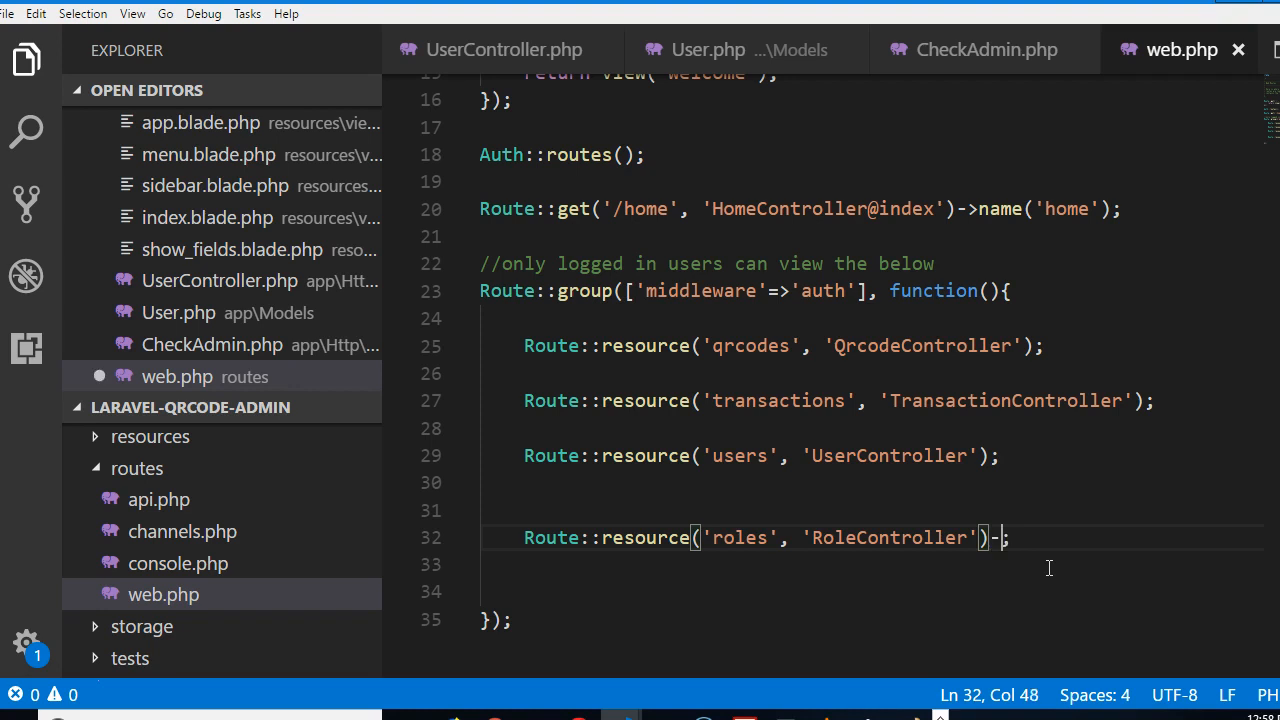
type("->middleware(")
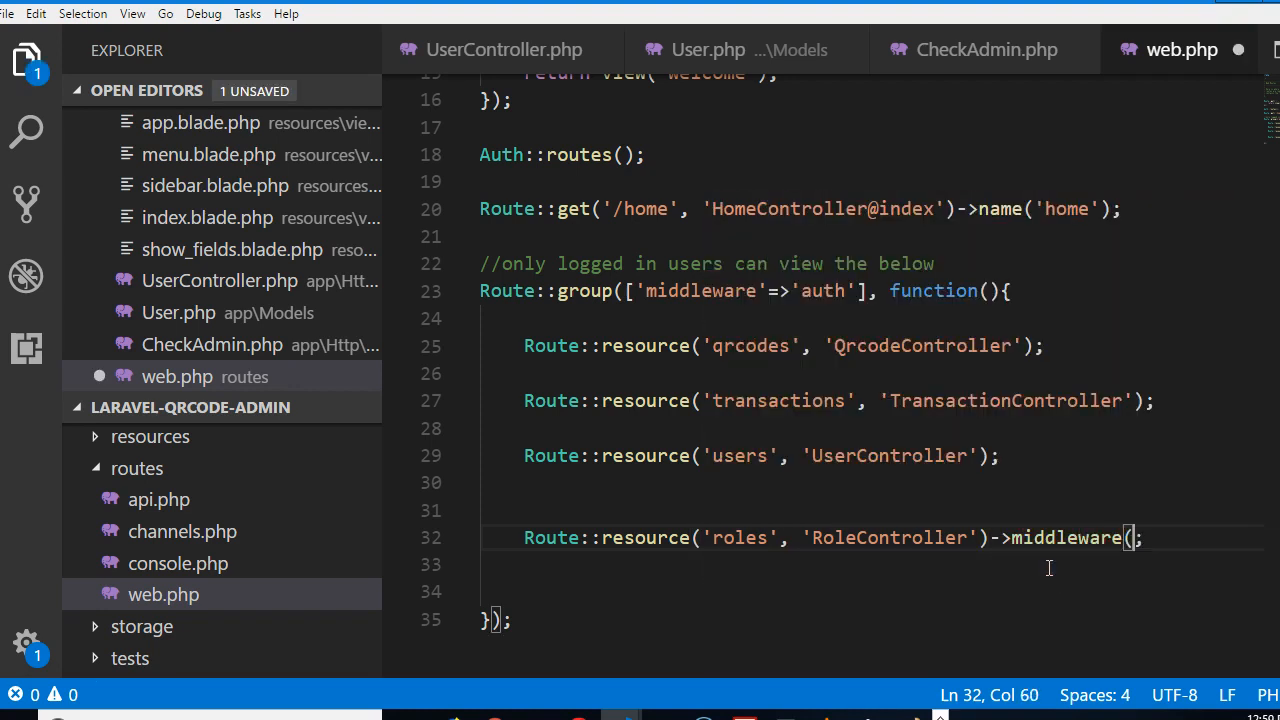
type("'')")
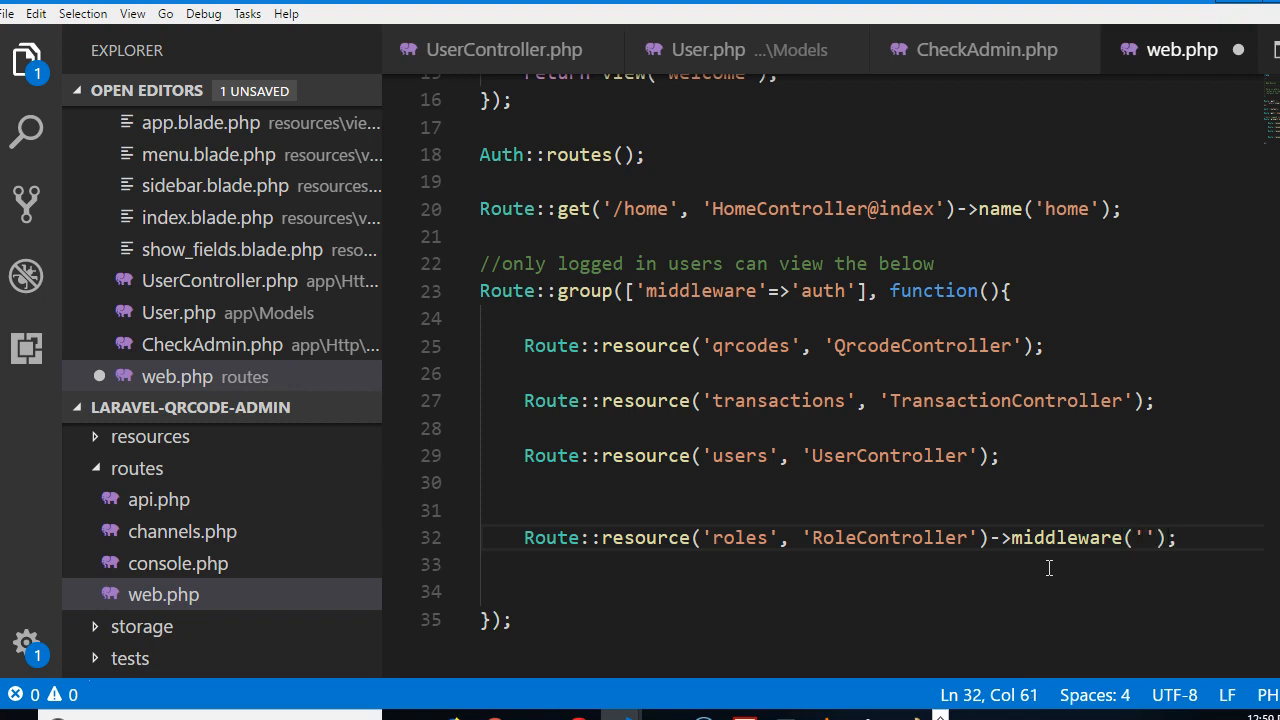
type("CheckAge")
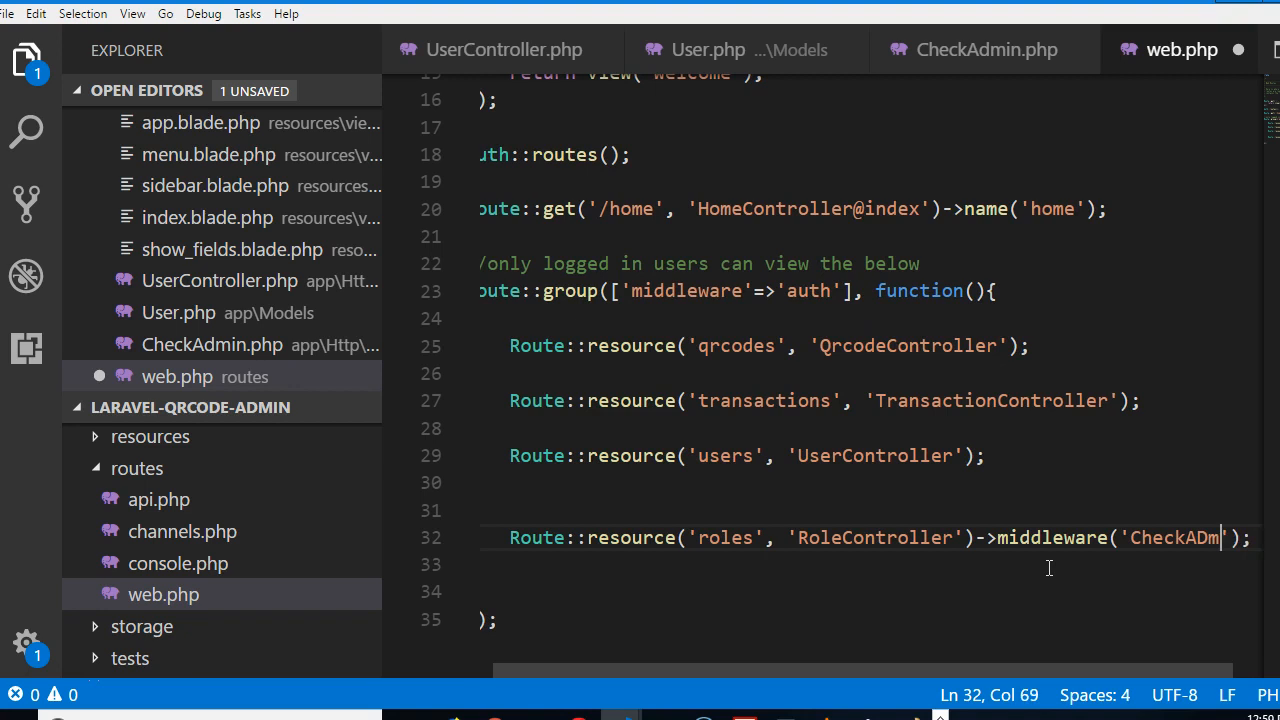
type("in")
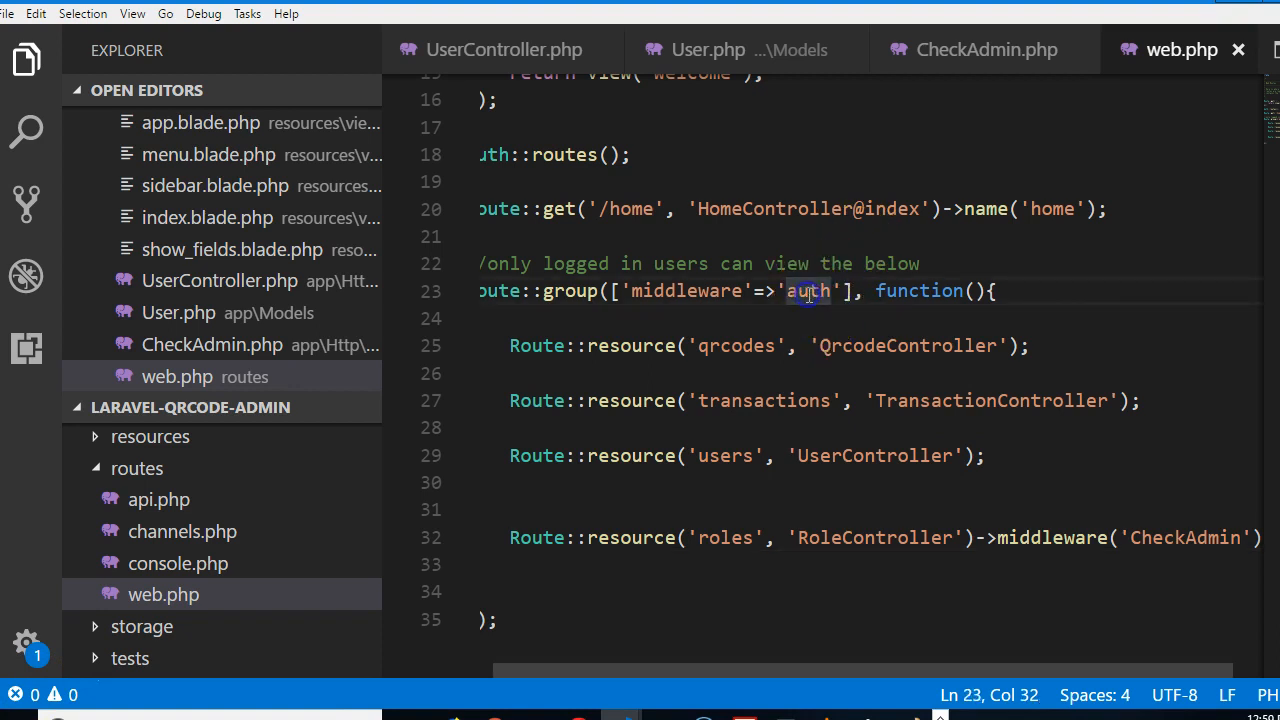
double_click(808, 291)
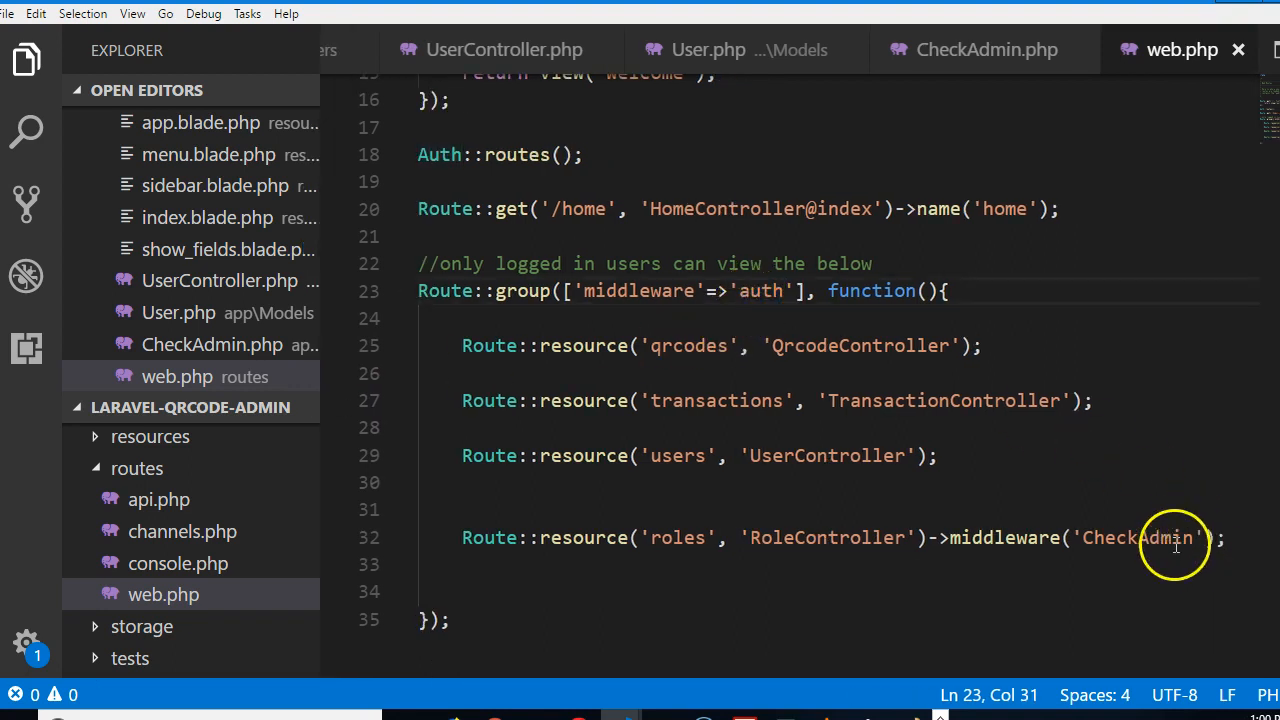
double_click(1138, 537)
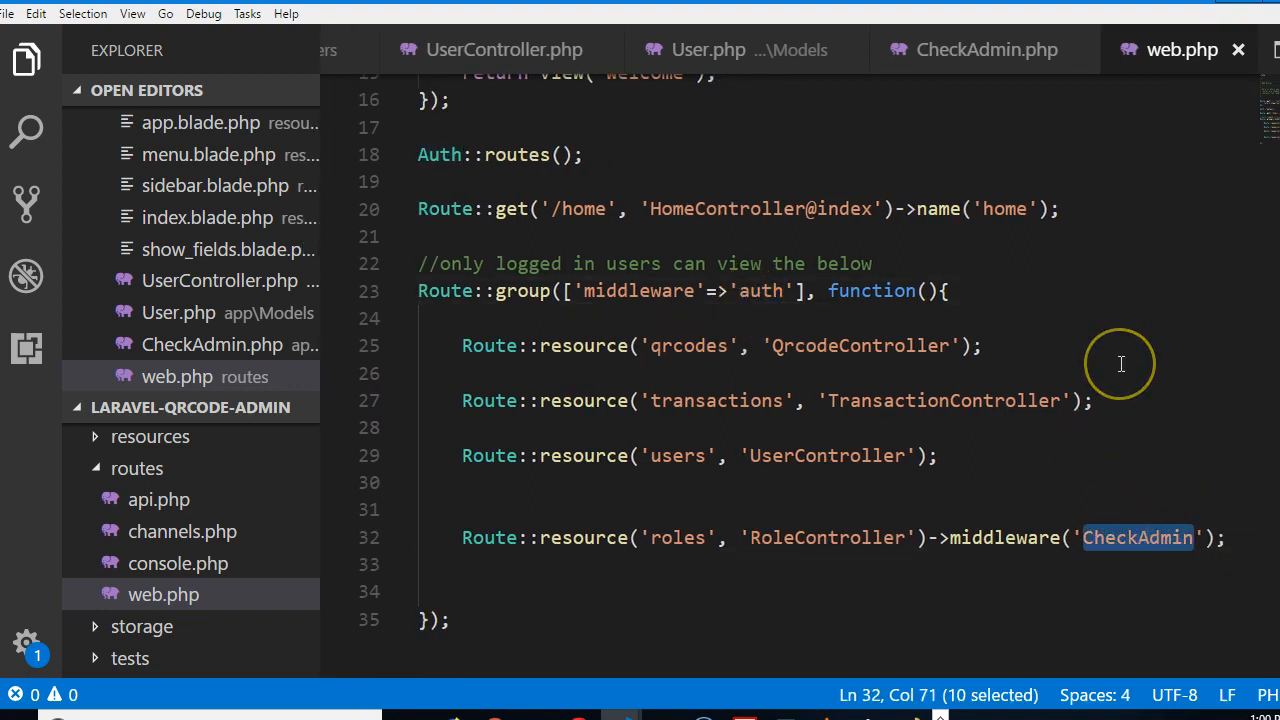
type("checkadm")
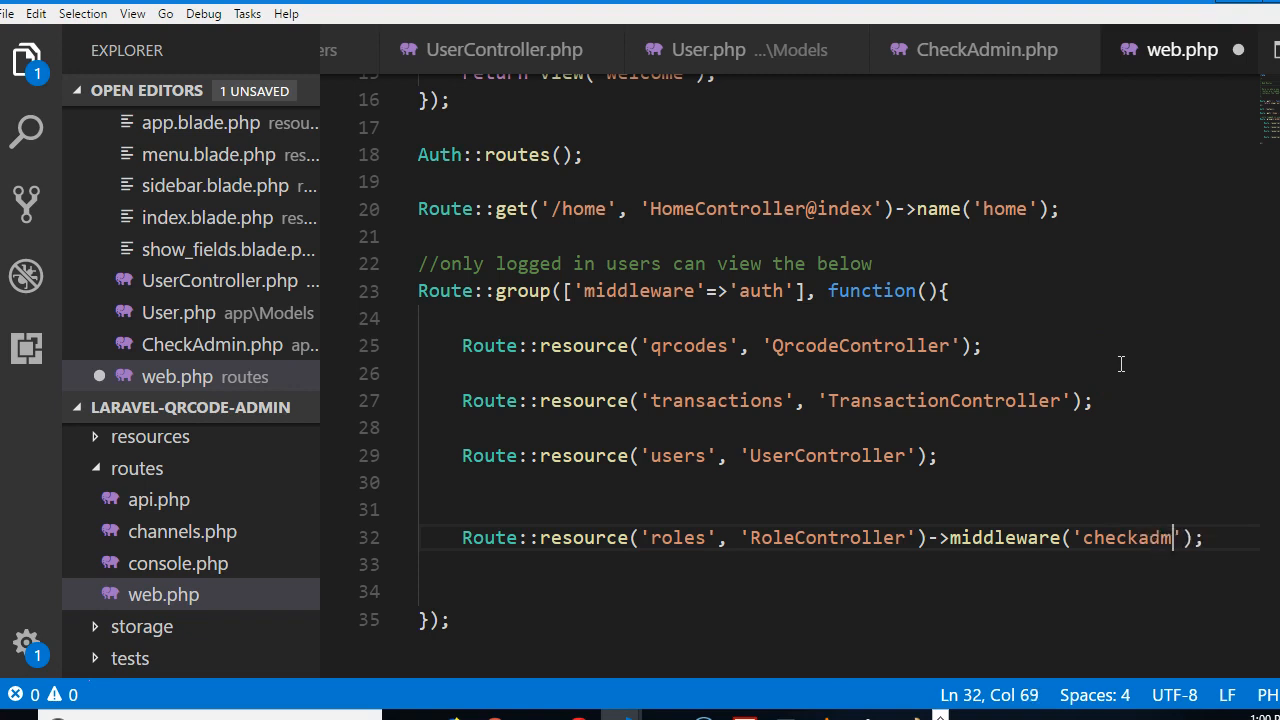
type("in")
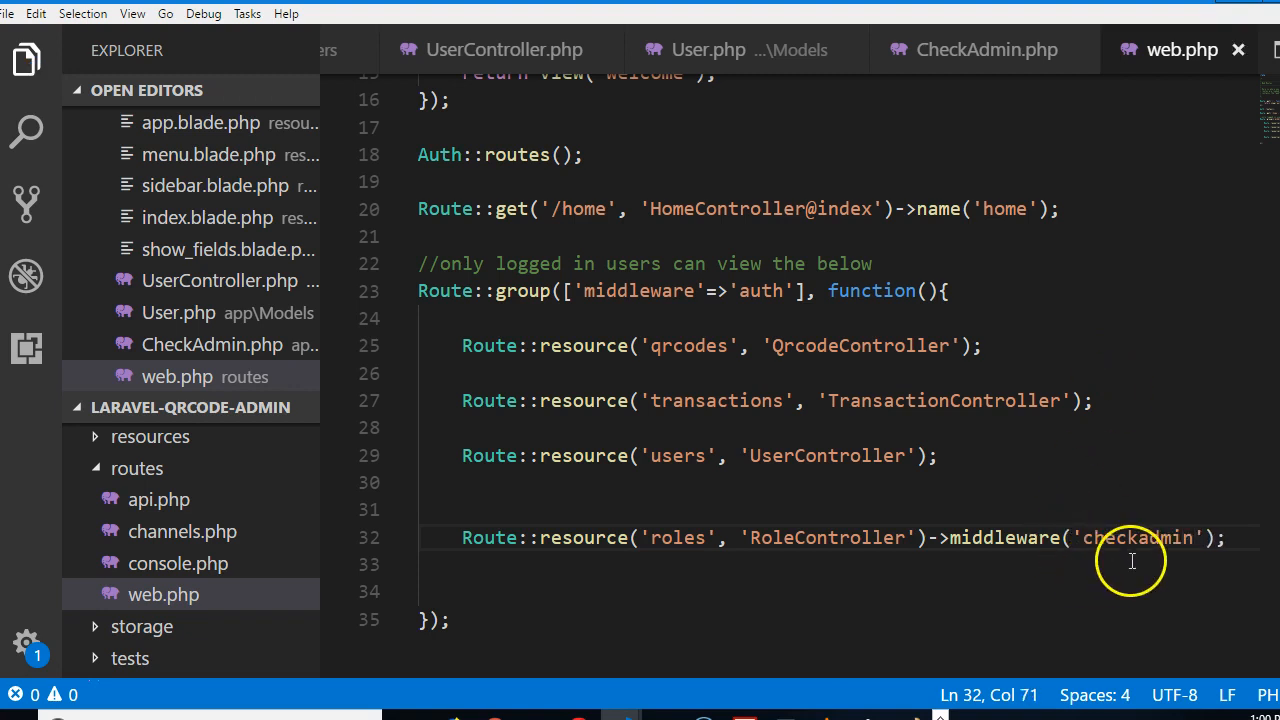
mouse_move(1155, 537)
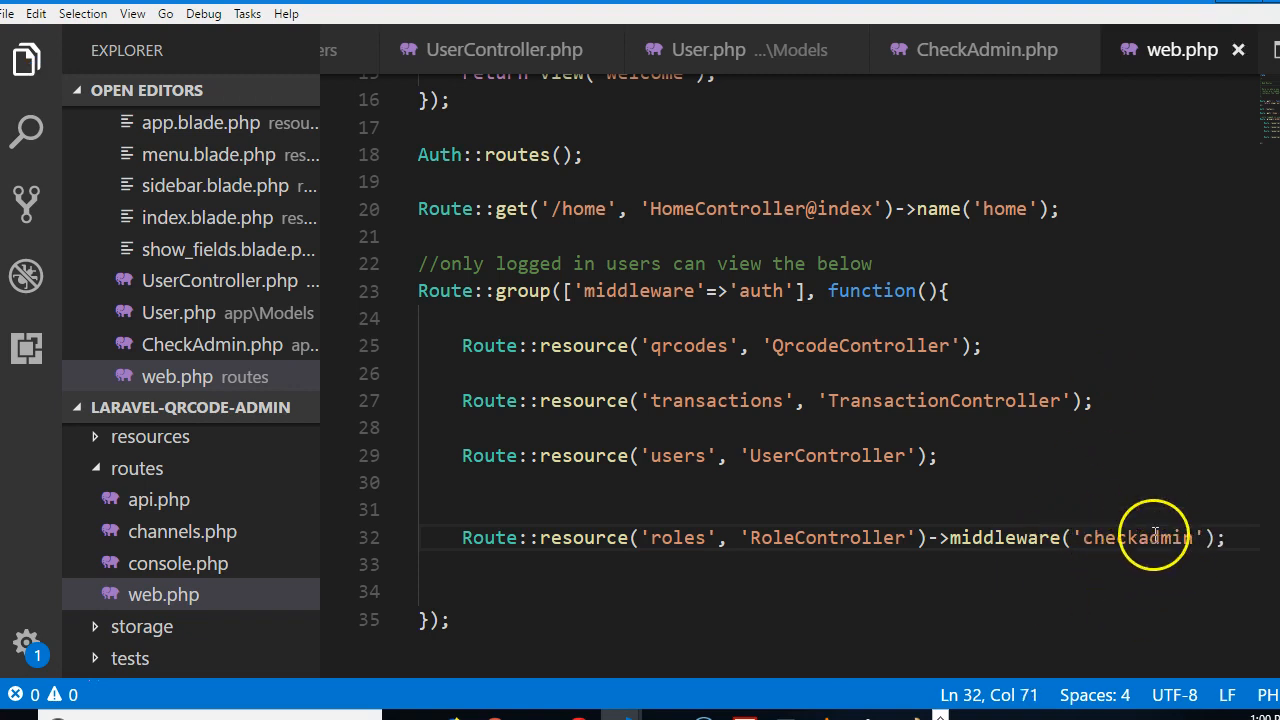
mouse_move(627, 427)
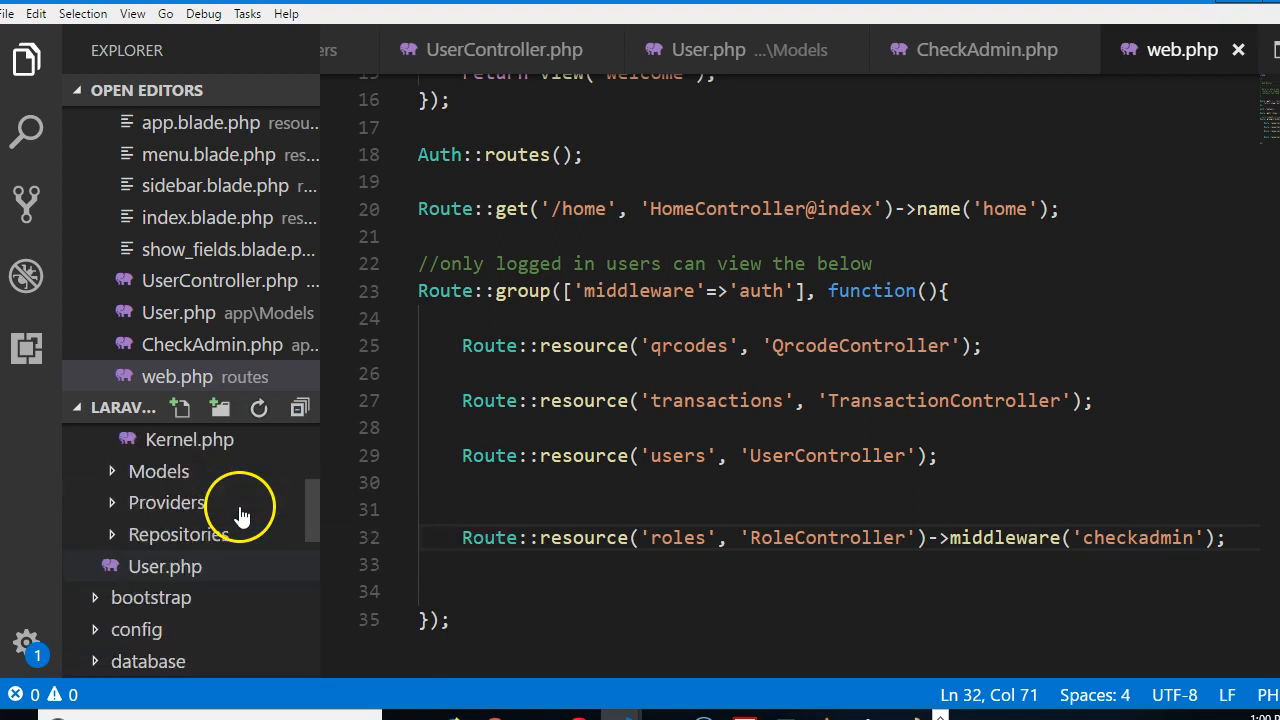
Begin a 'checkadmin' => entry in Kernel.php's $routeMiddleware list and save
left_click(126, 433)
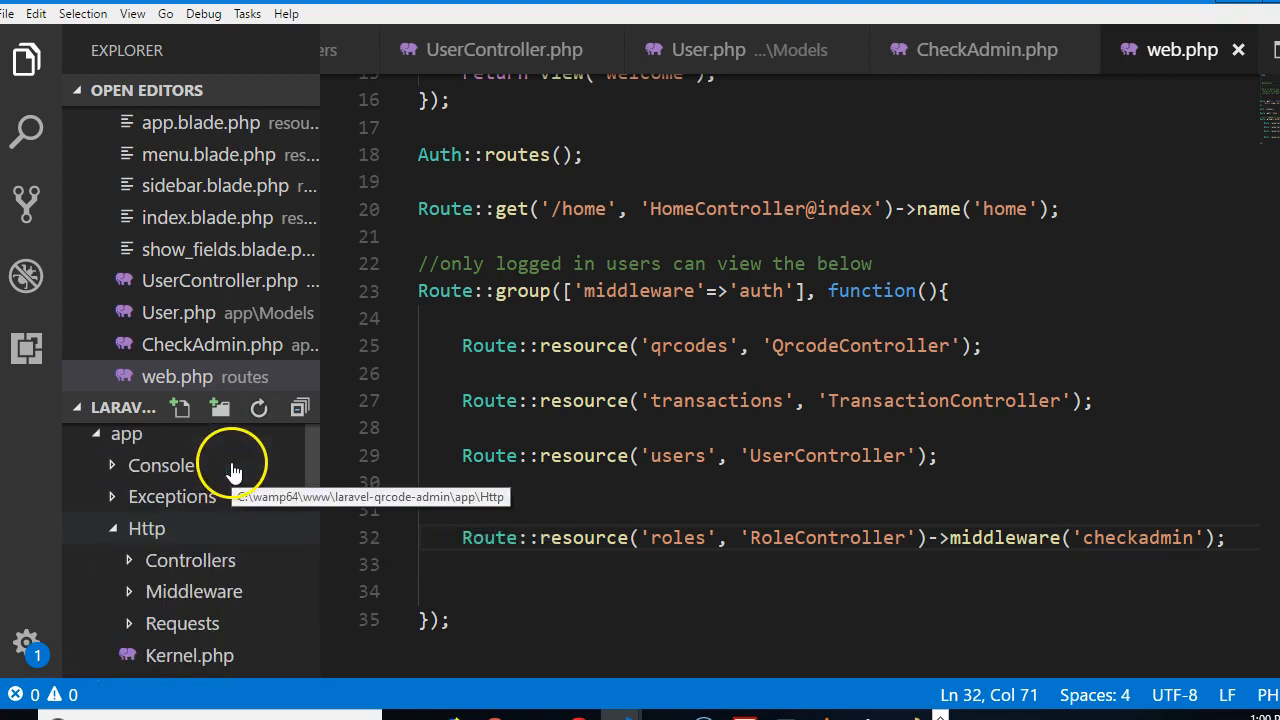
mouse_move(561, 483)
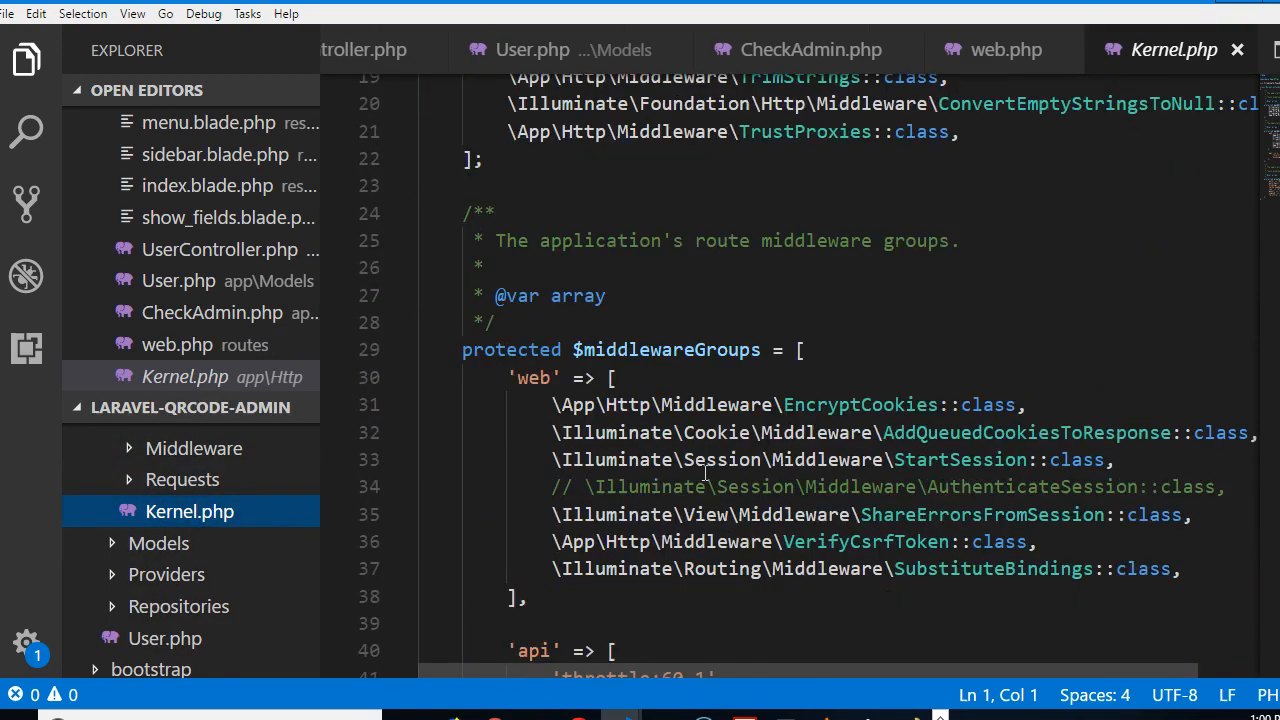
scroll("down", 3)
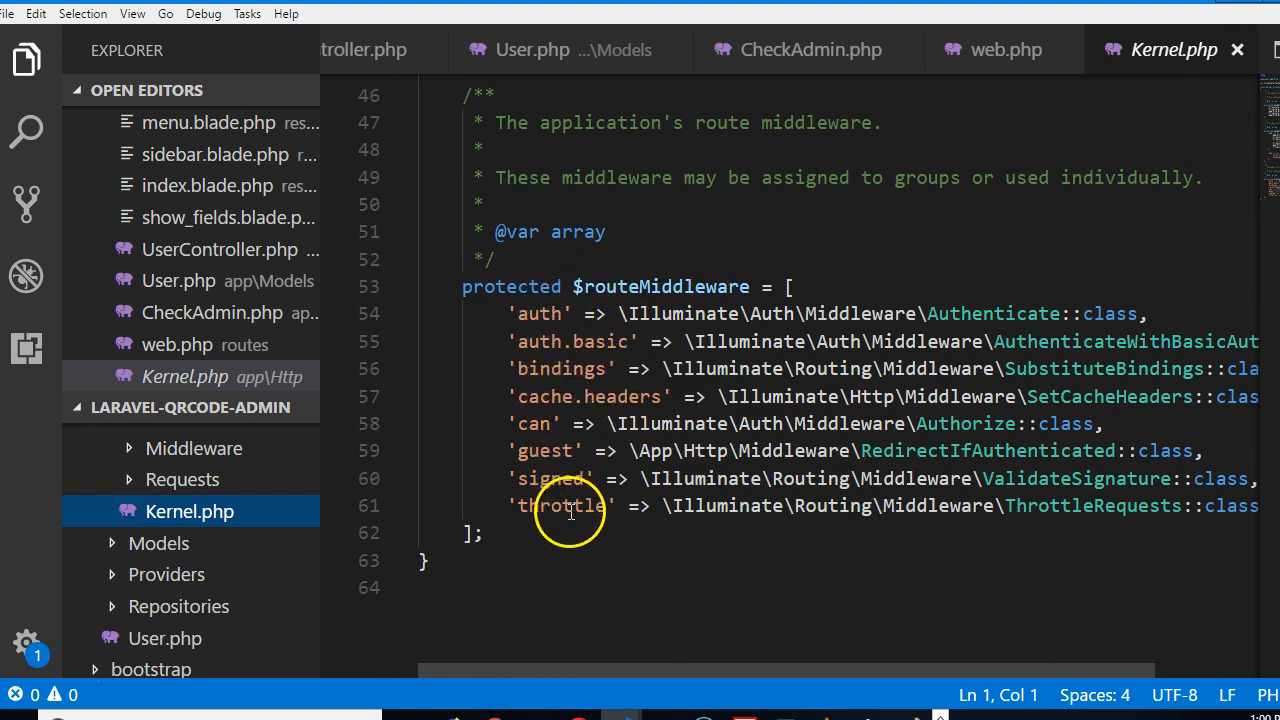
mouse_move(600, 517)
type("'checkadmin")
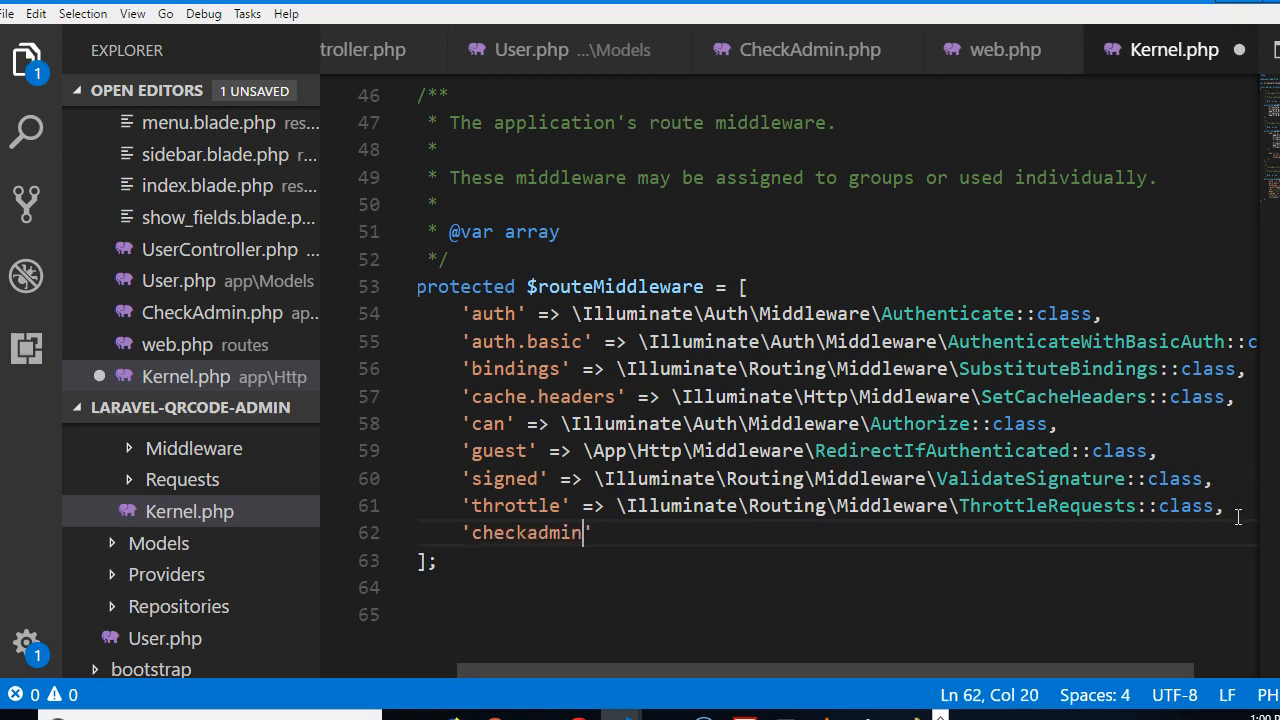
type("=>")
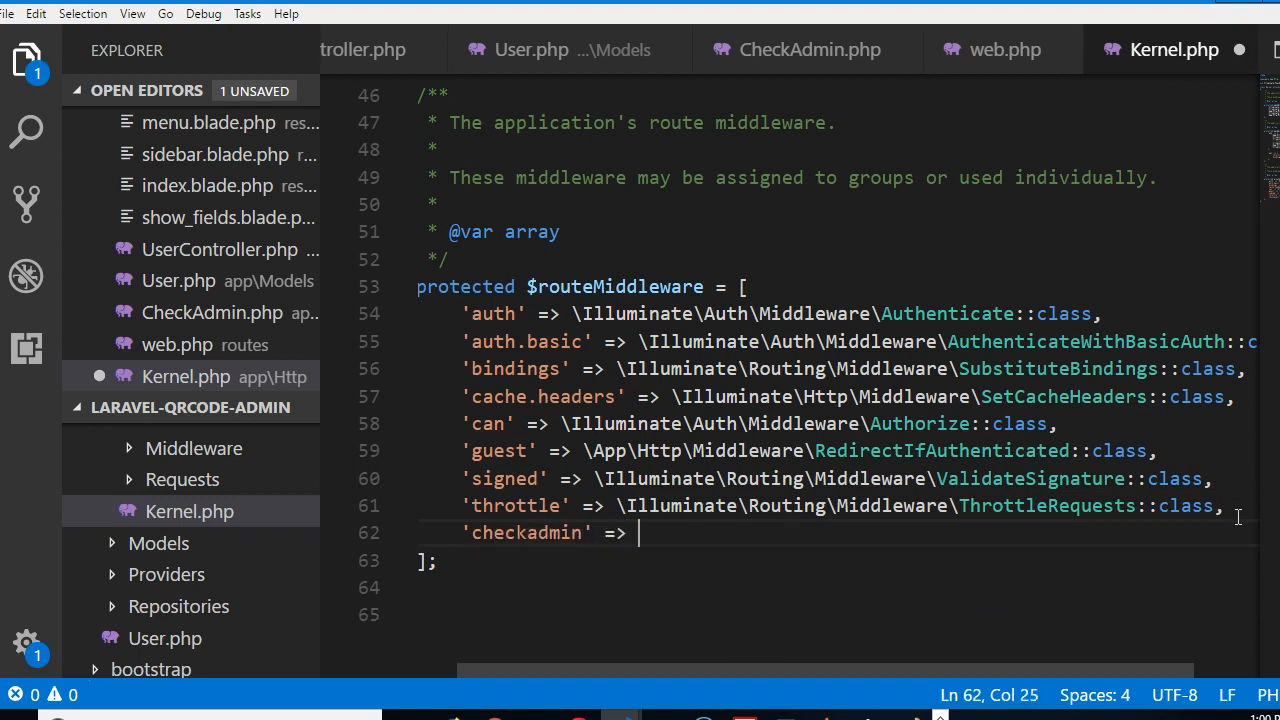
key("ctrl+s")
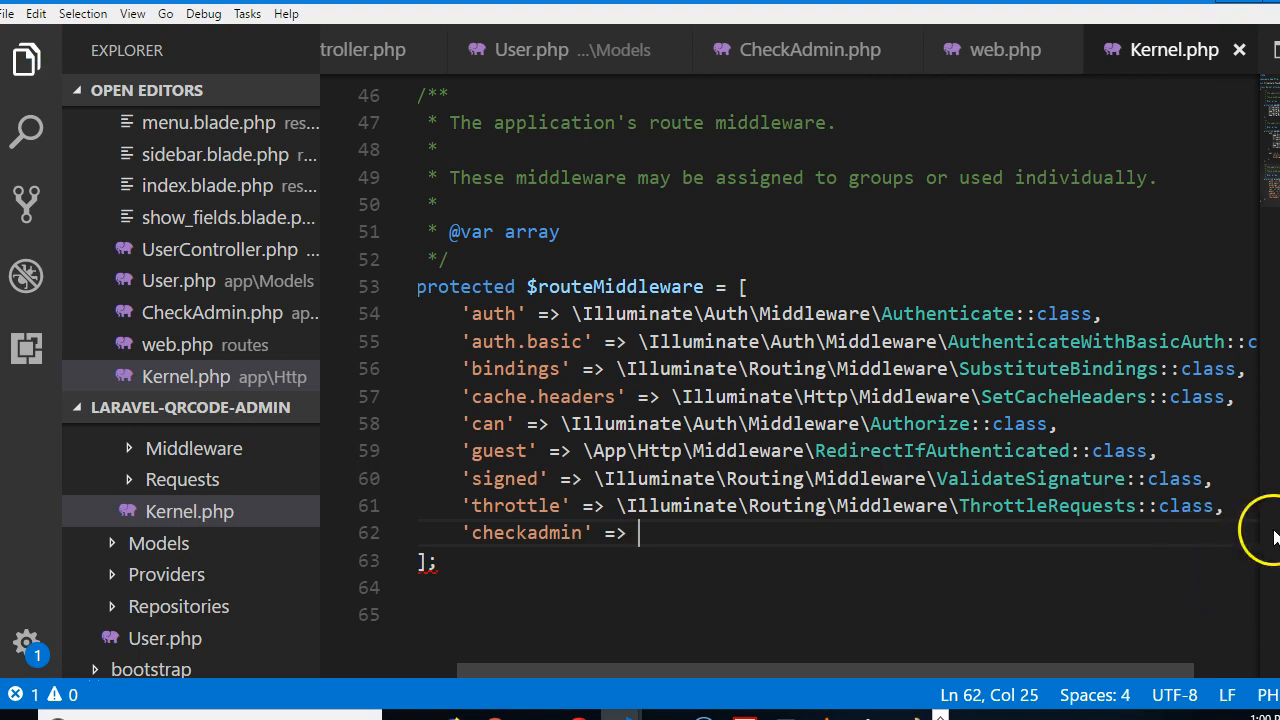
mouse_move(580, 475)
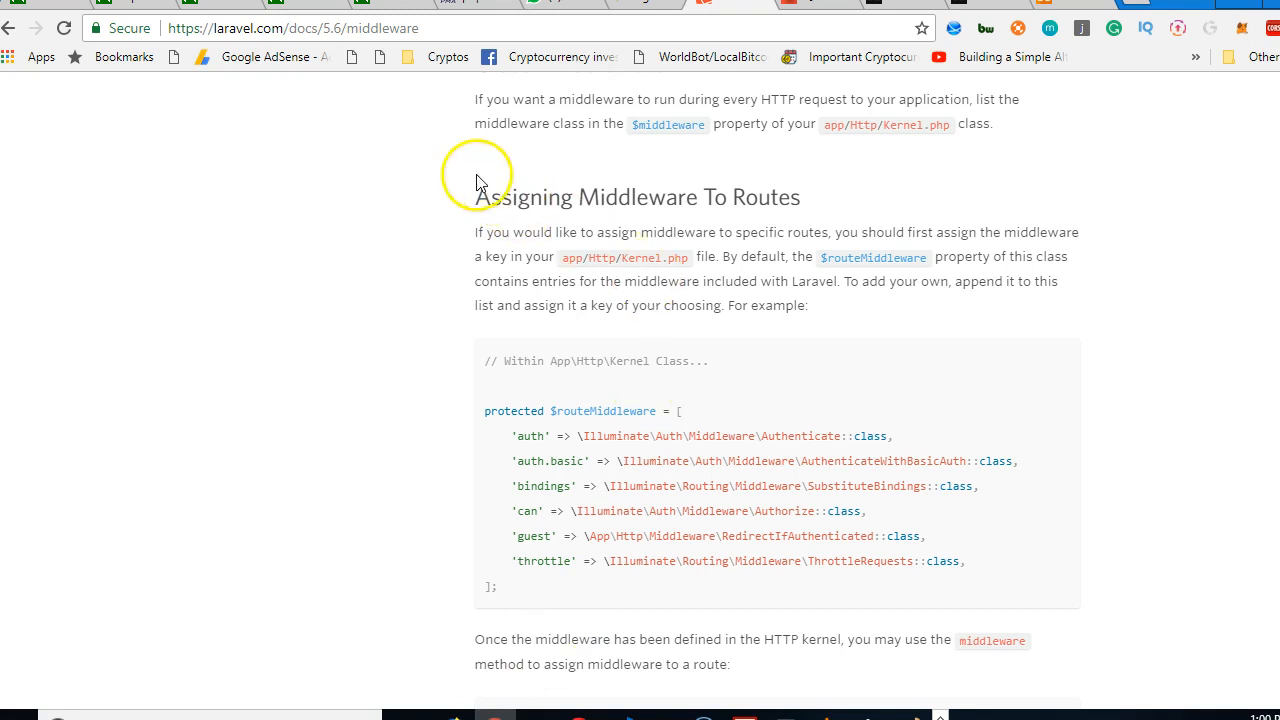
mouse_move(648, 225)
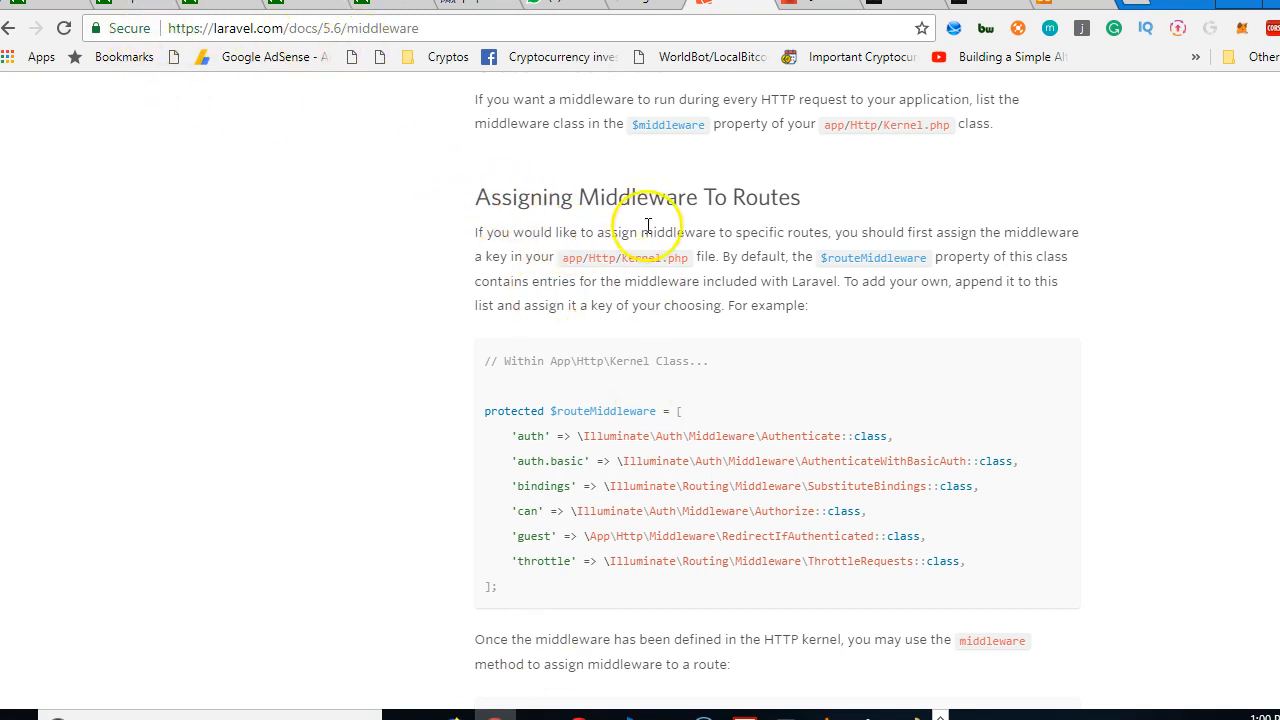
mouse_move(542, 458)
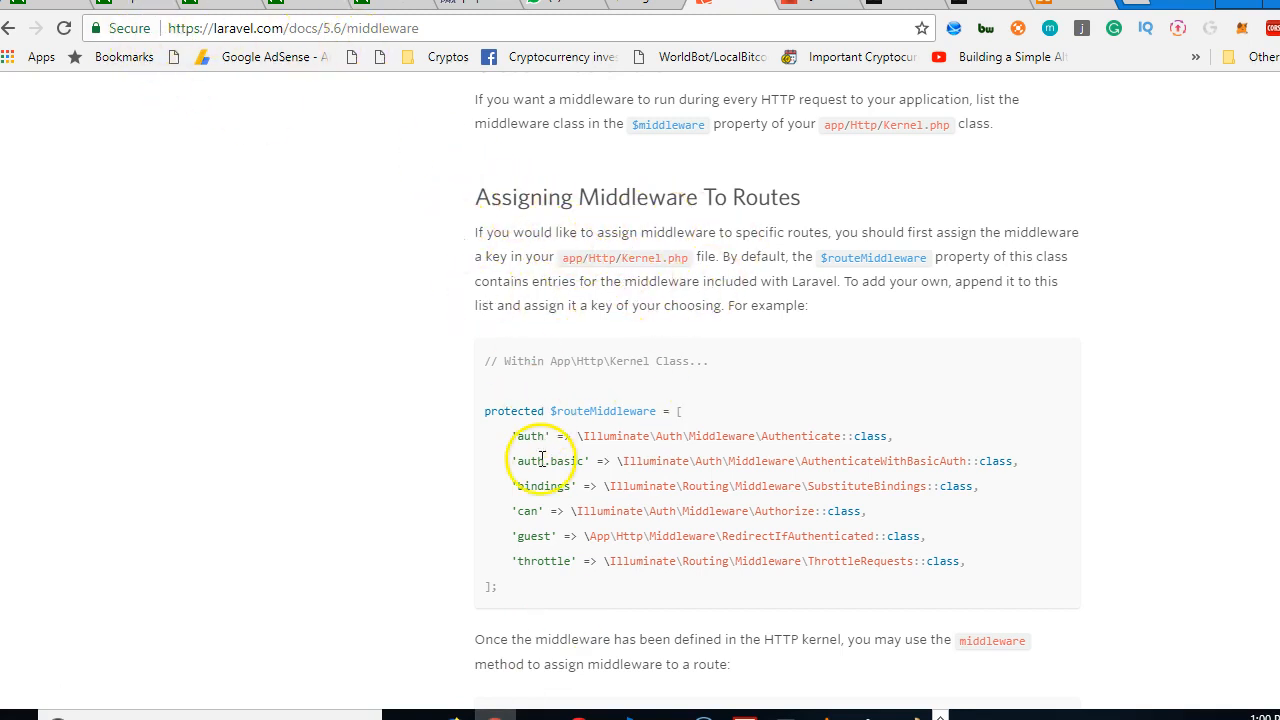
mouse_move(523, 565)
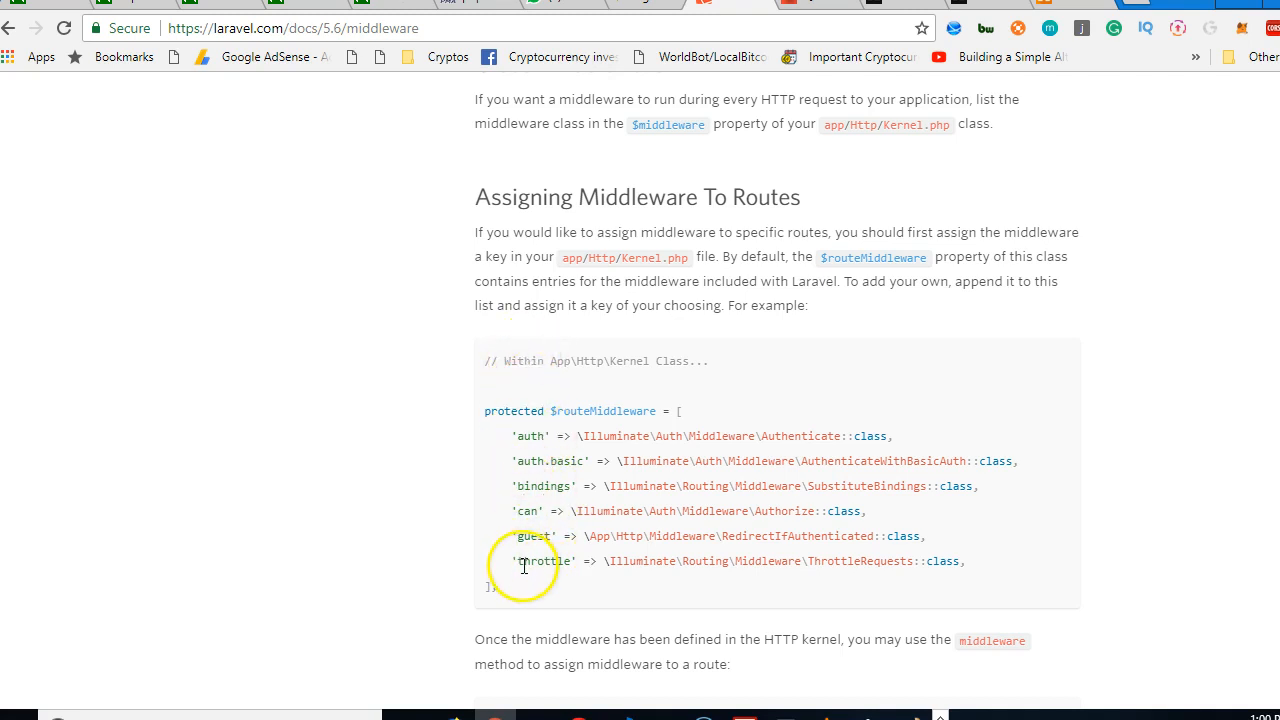
scroll("down", 3)
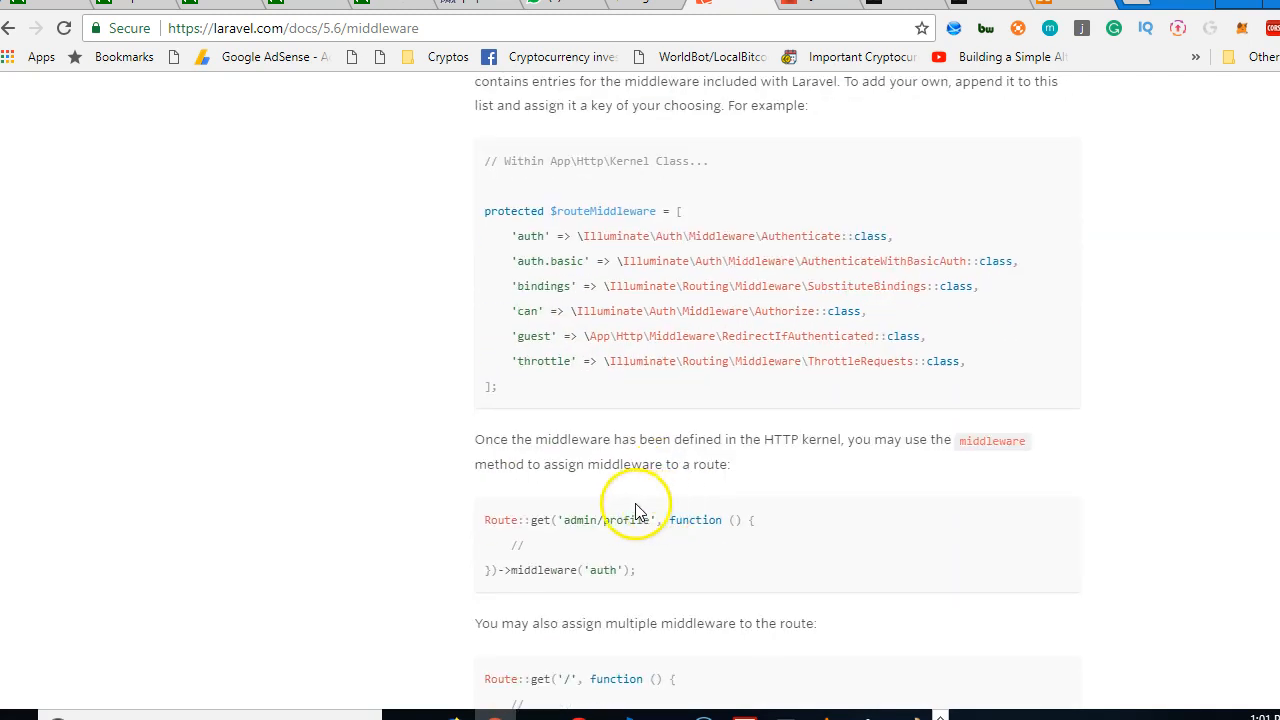
scroll("down", 3)
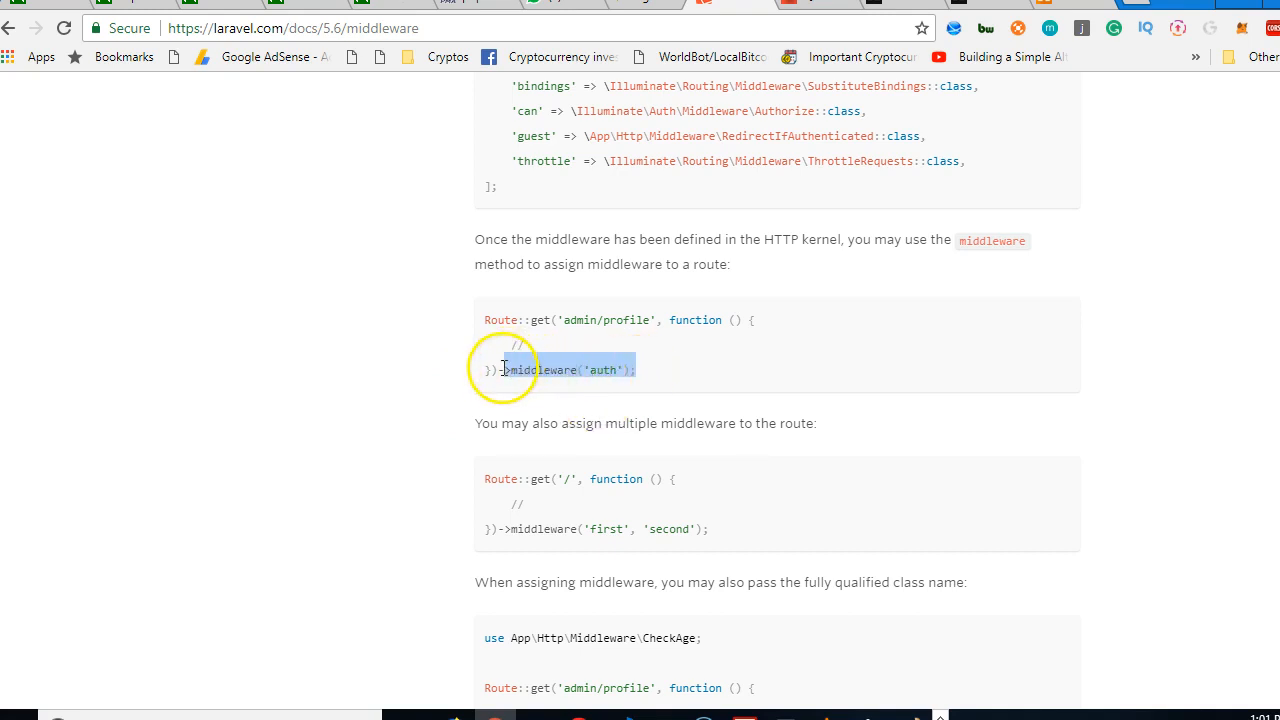
mouse_move(120, 665)
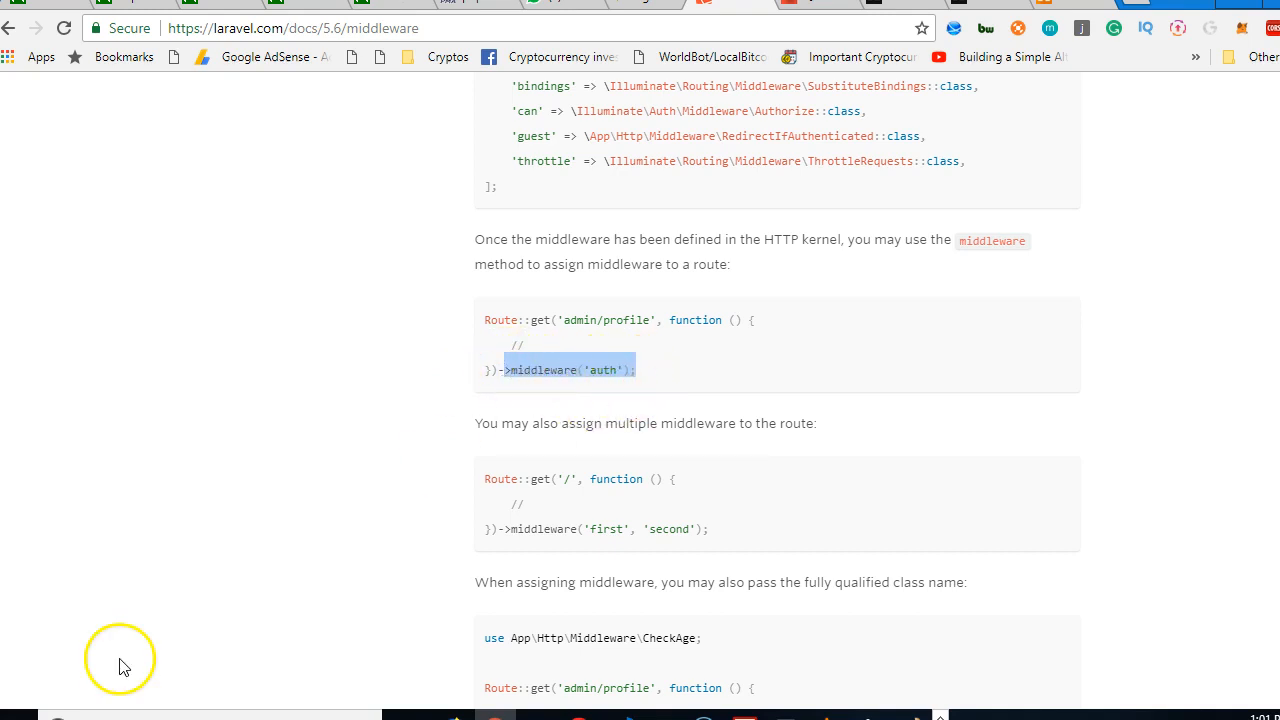
scroll("down", 3)
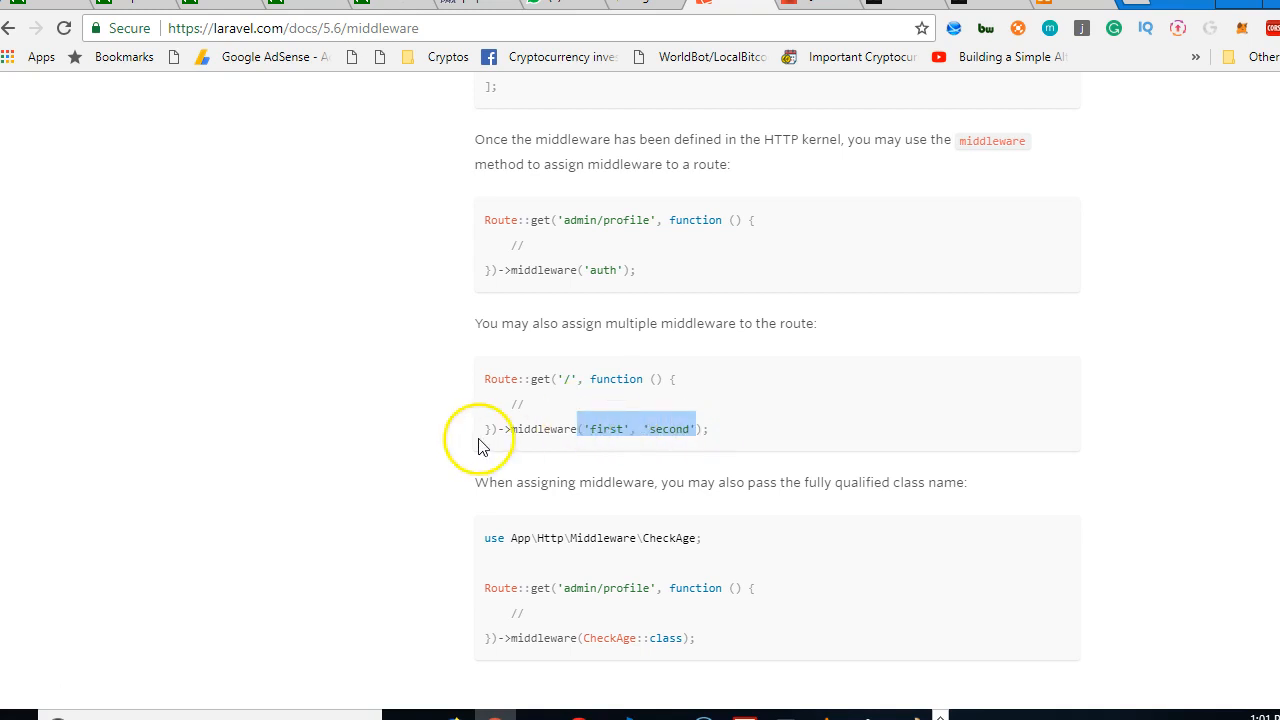
scroll("down", 3)
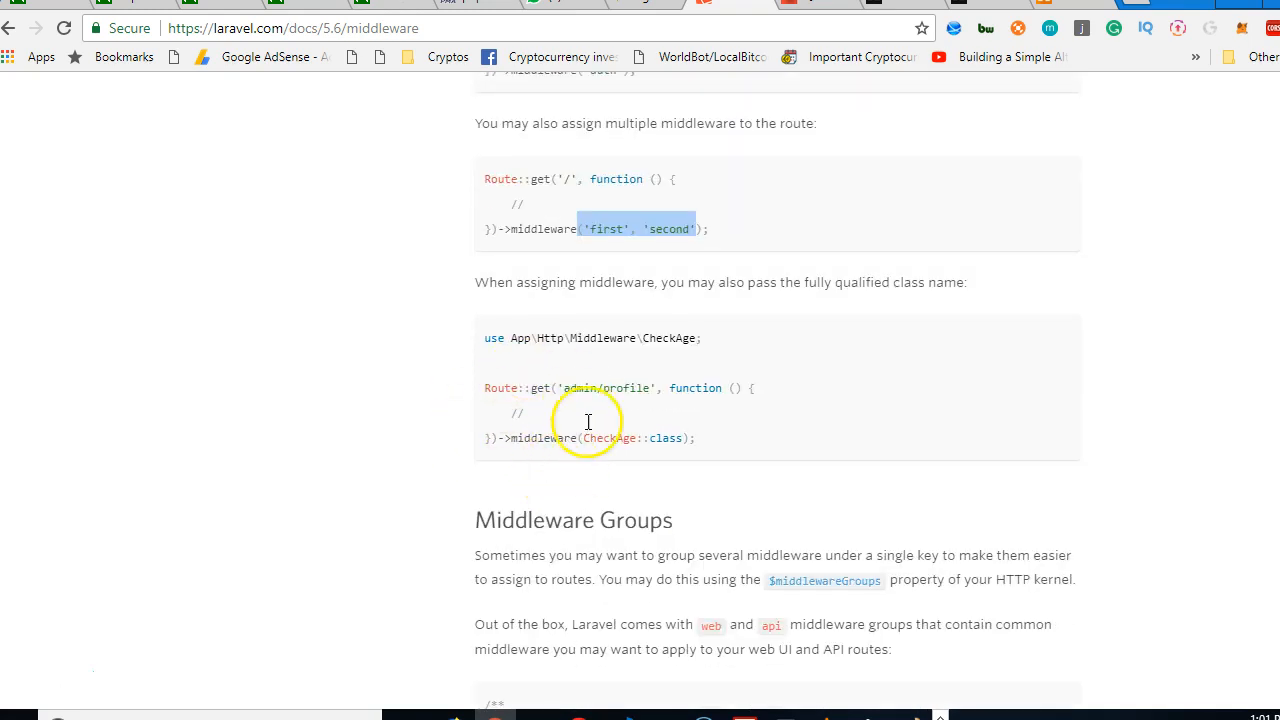
scroll("down", 3)
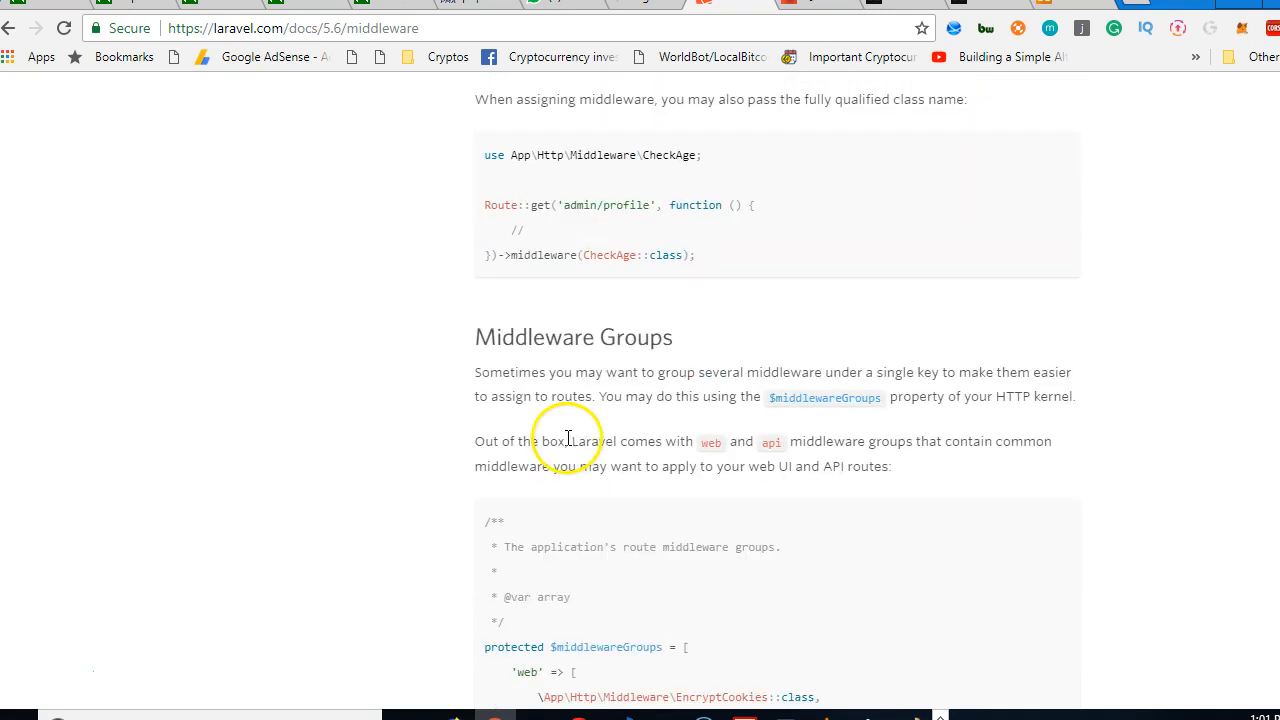
scroll("down", 3)
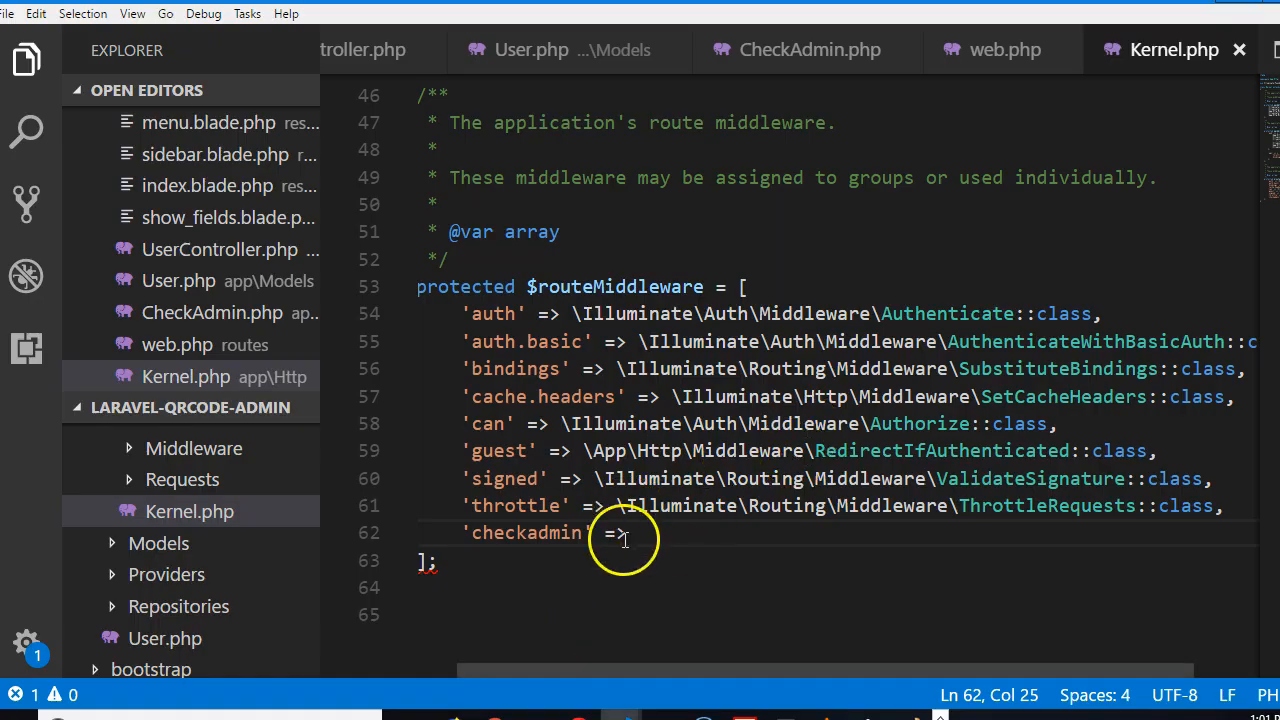
mouse_move(708, 535)
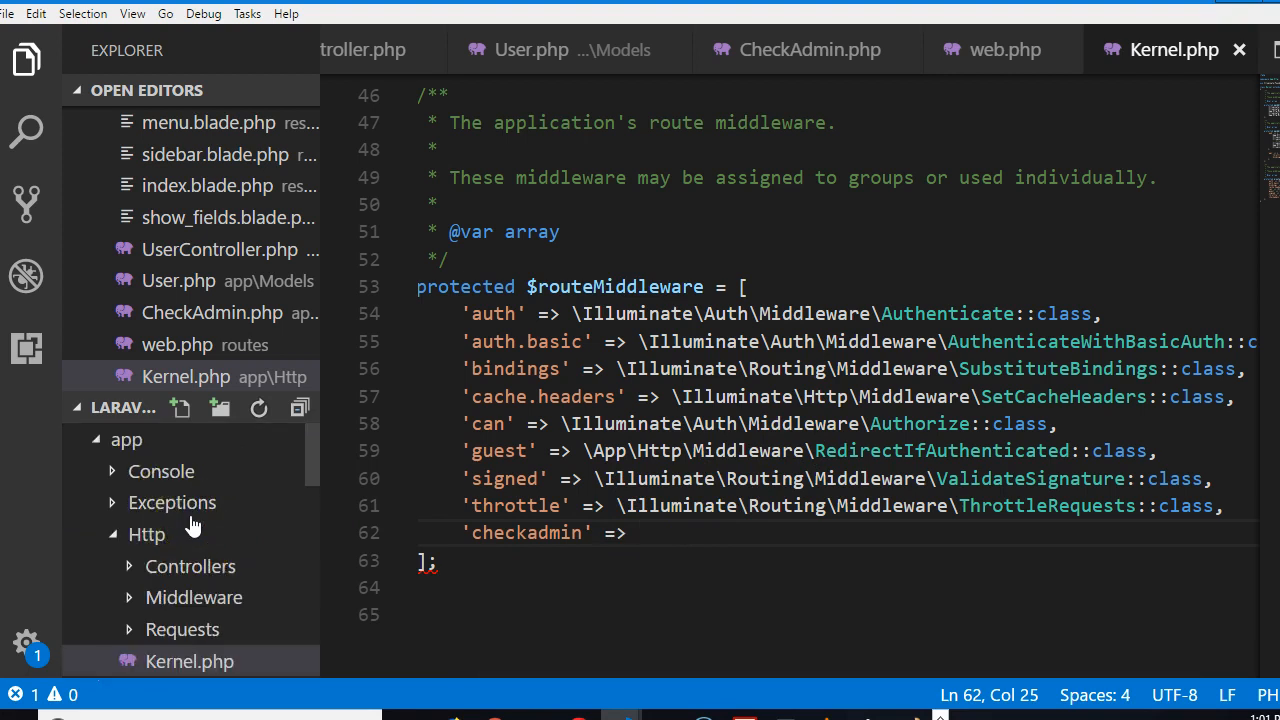
mouse_move(160, 471)
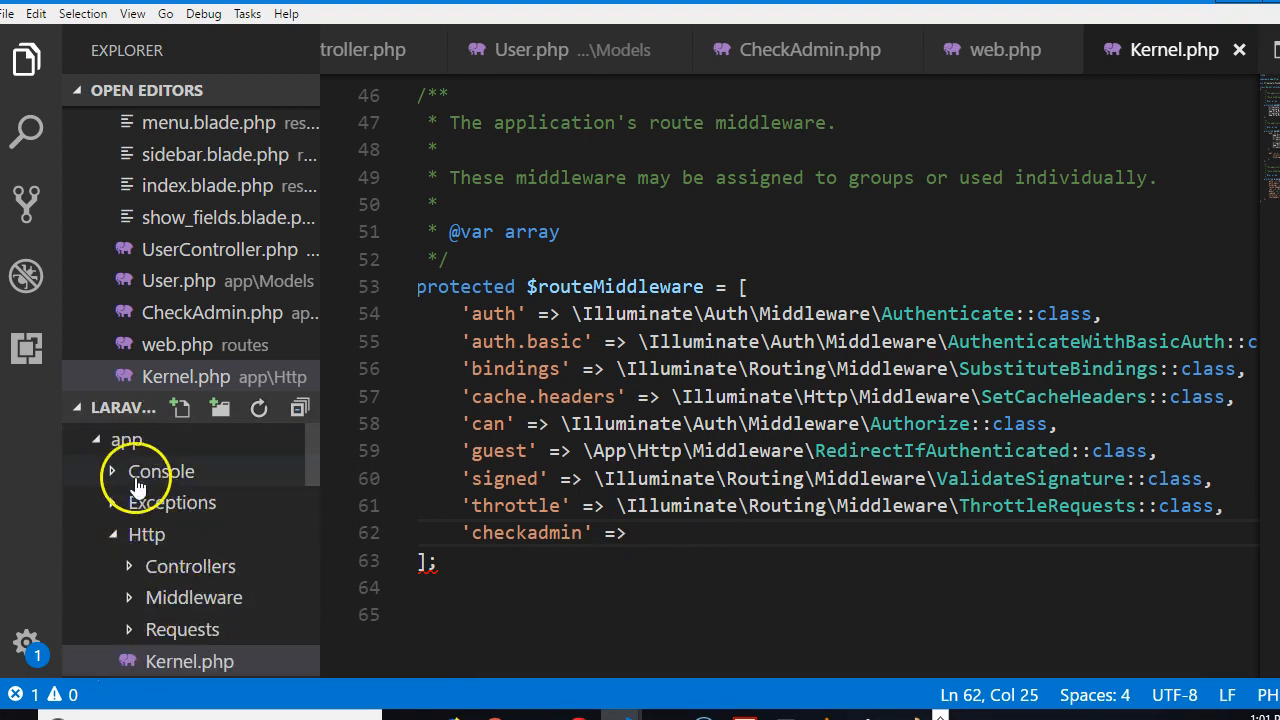
Copy a middleware class path and the CheckAdmin class name to fill the 'checkadmin' entry
left_click(194, 597)
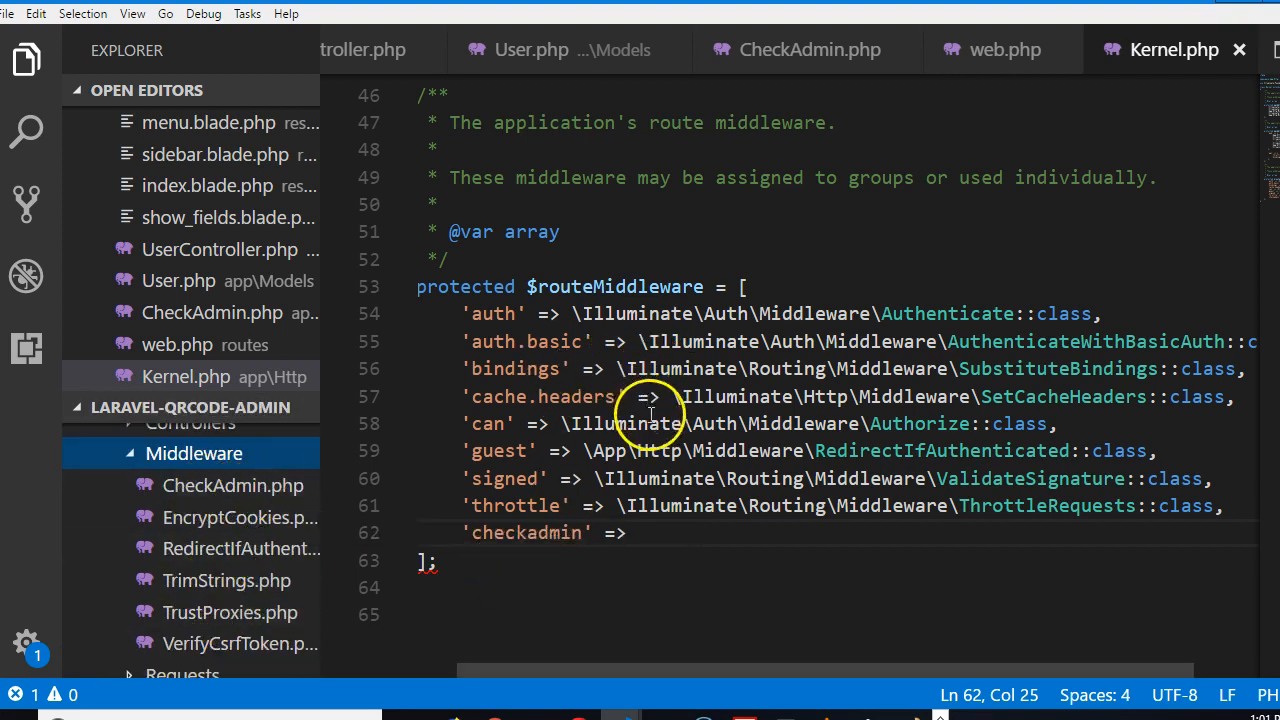
mouse_move(600, 513)
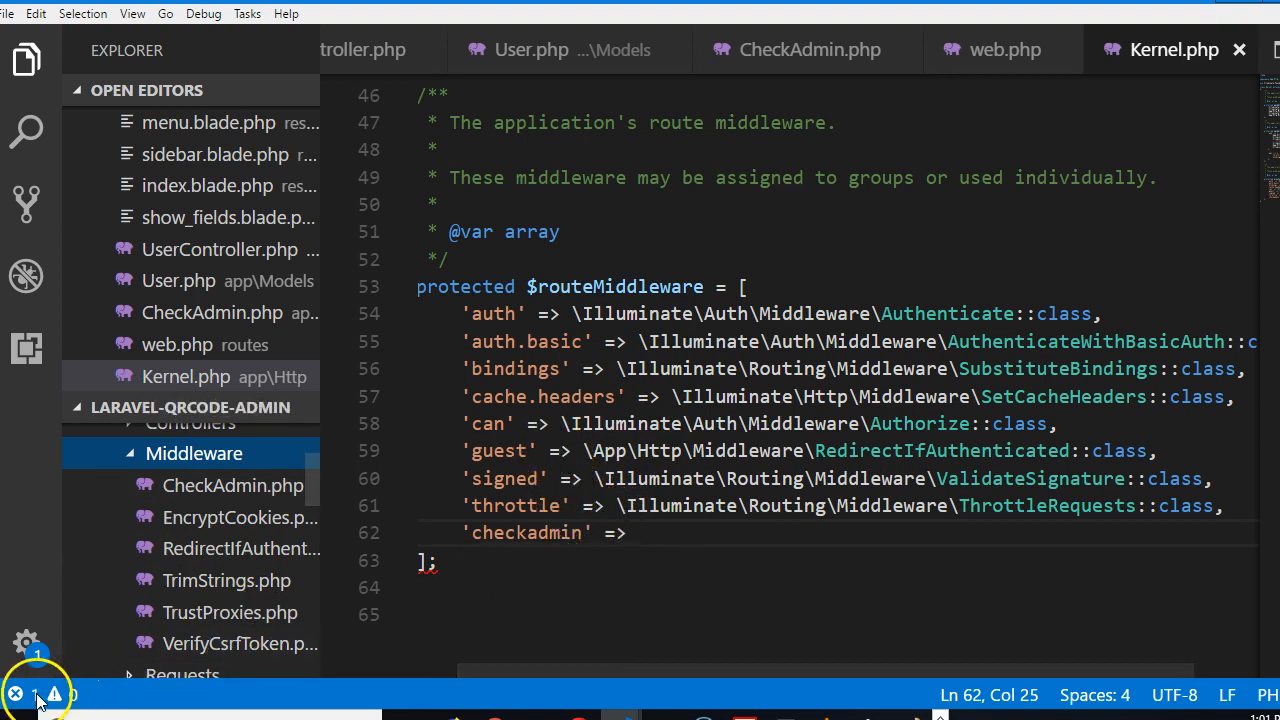
mouse_move(745, 460)
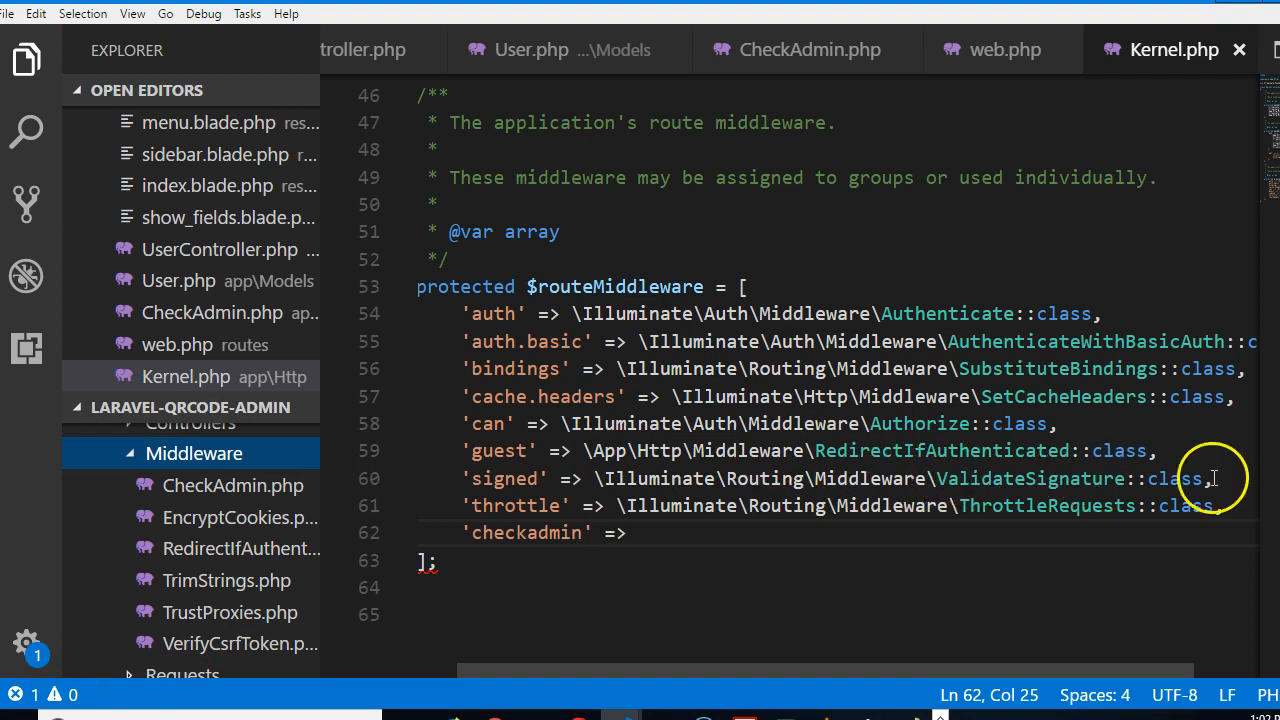
left_click_drag(585, 450, 1150, 450)
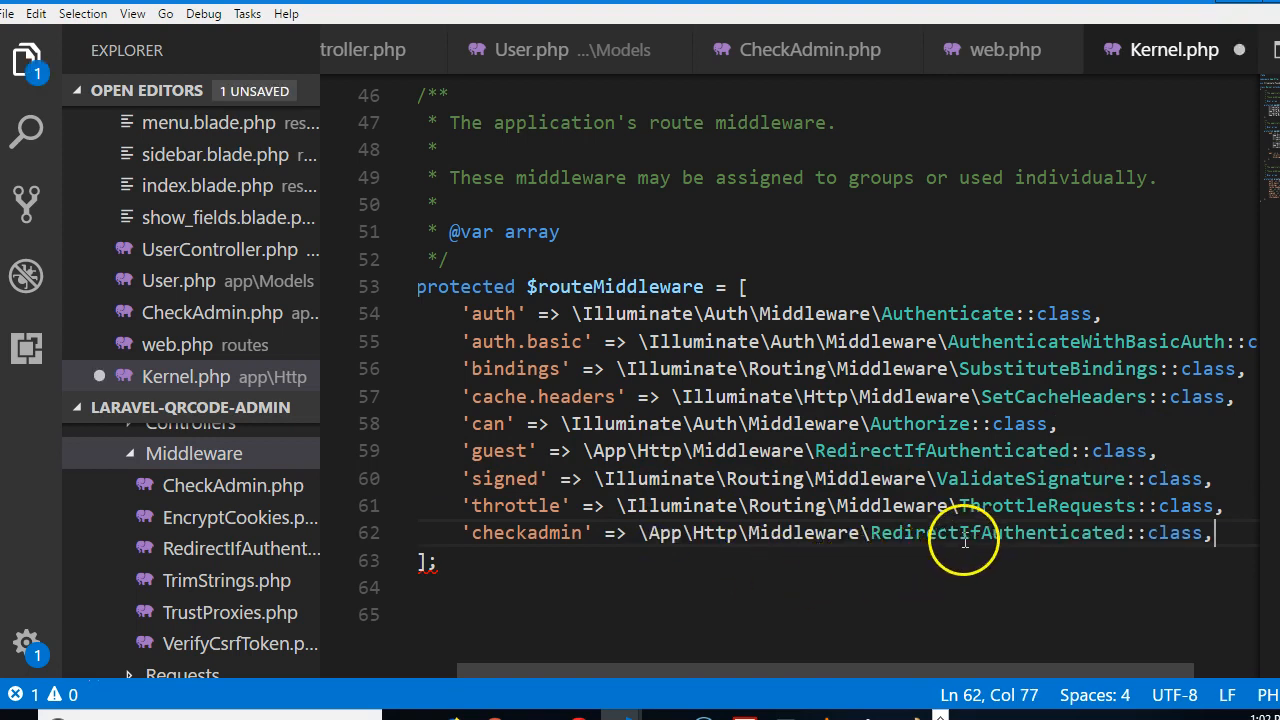
mouse_move(232, 485)
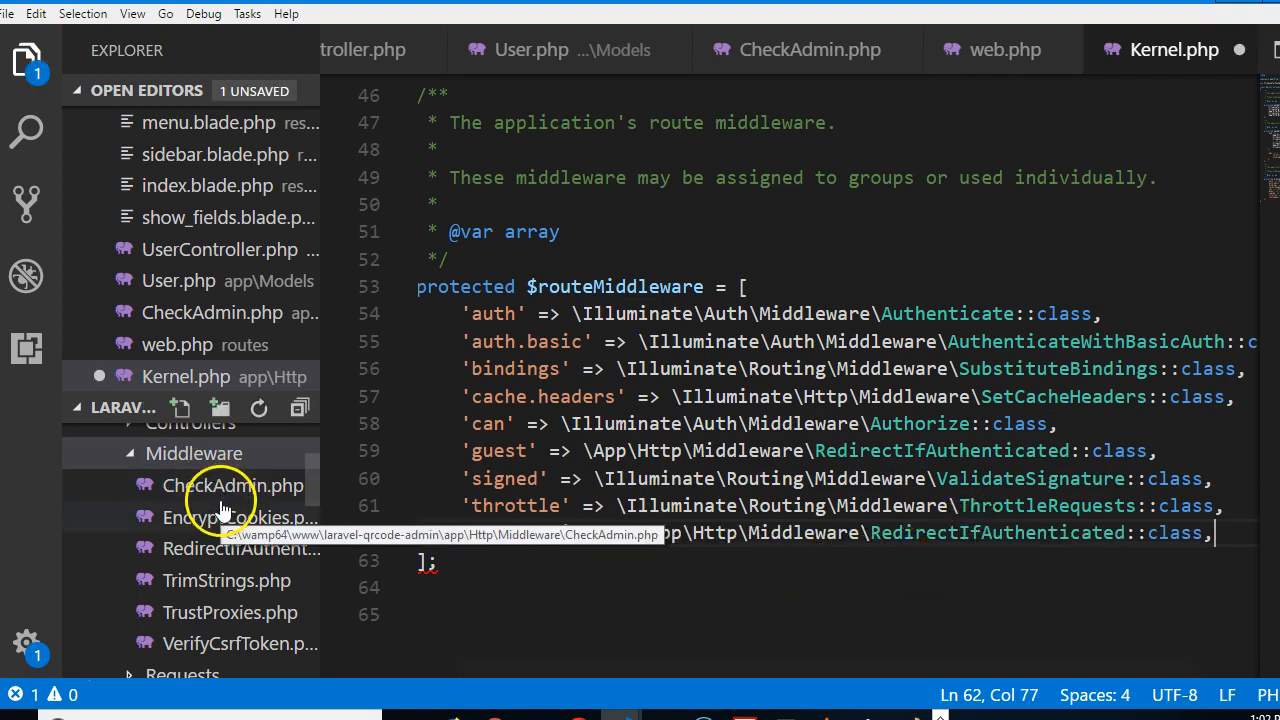
left_click(232, 485)
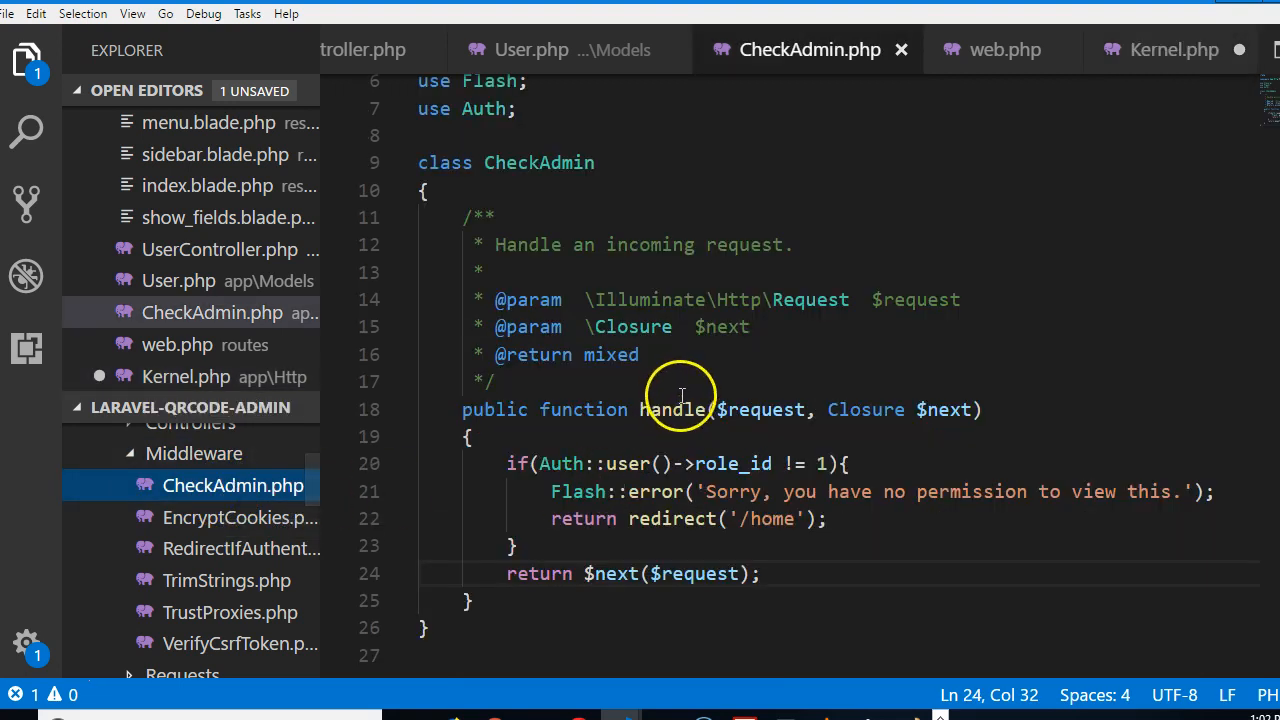
mouse_move(547, 163)
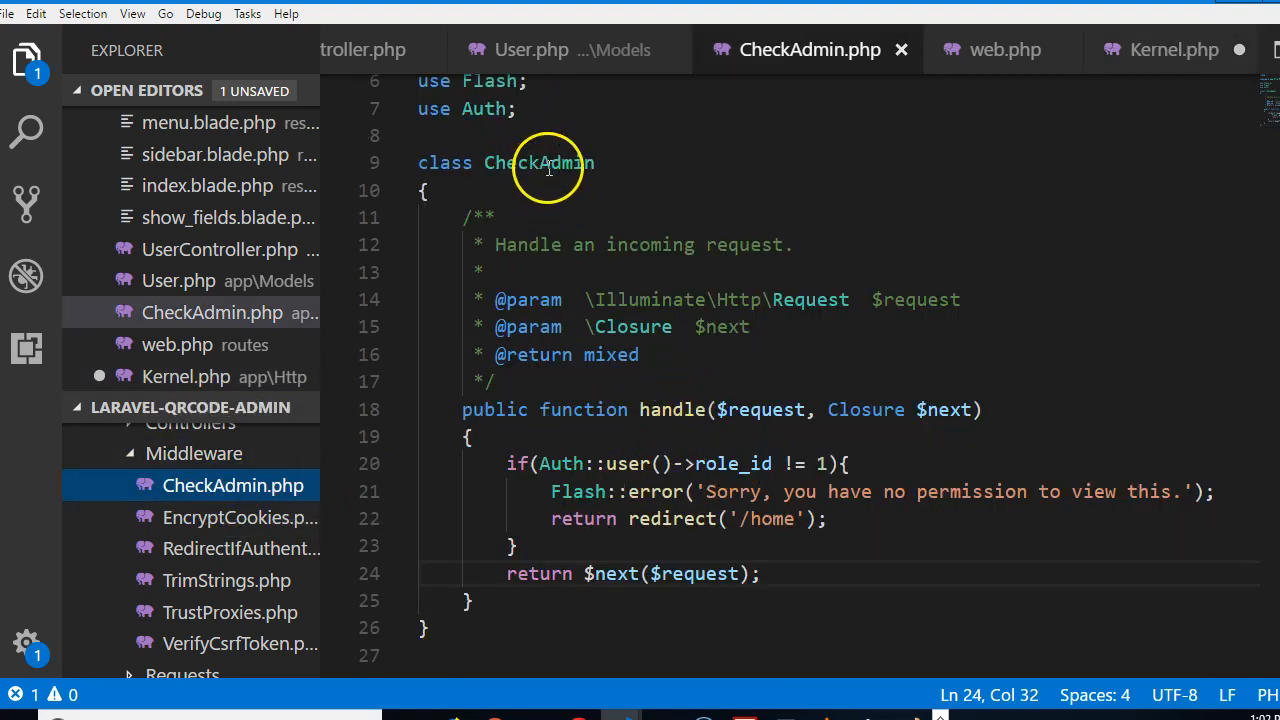
double_click(537, 162)
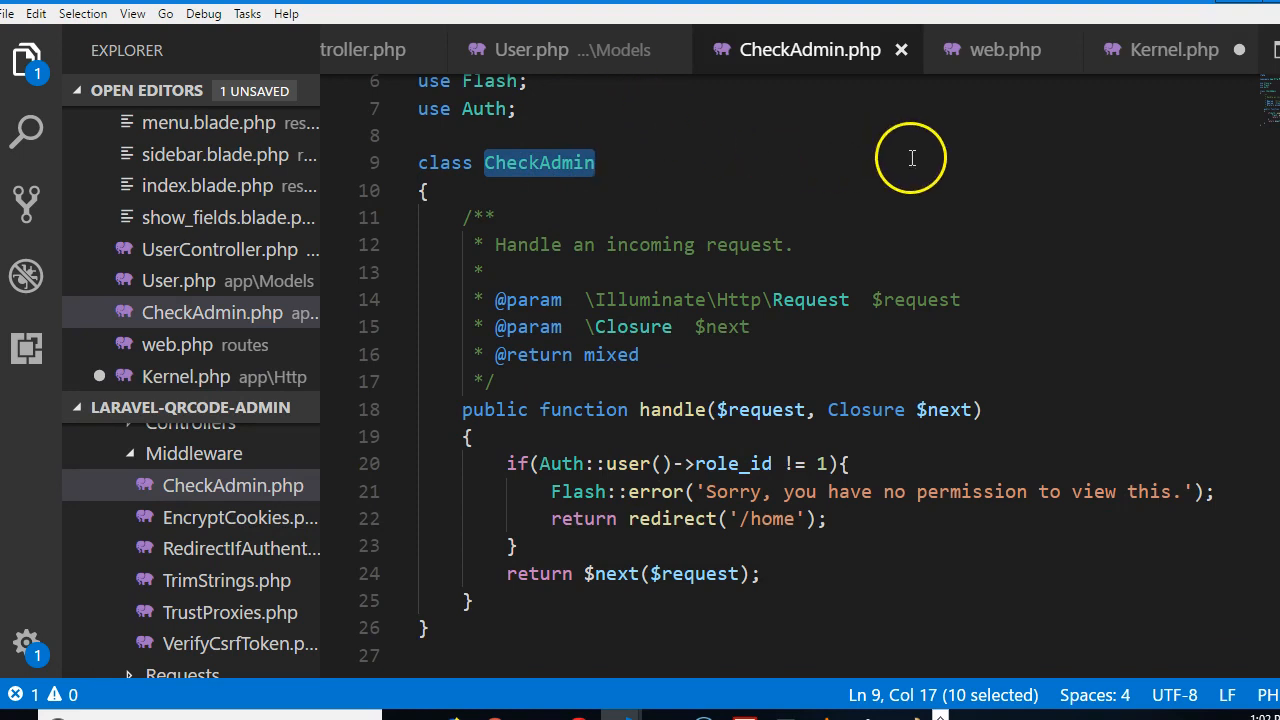
left_click(1174, 49)
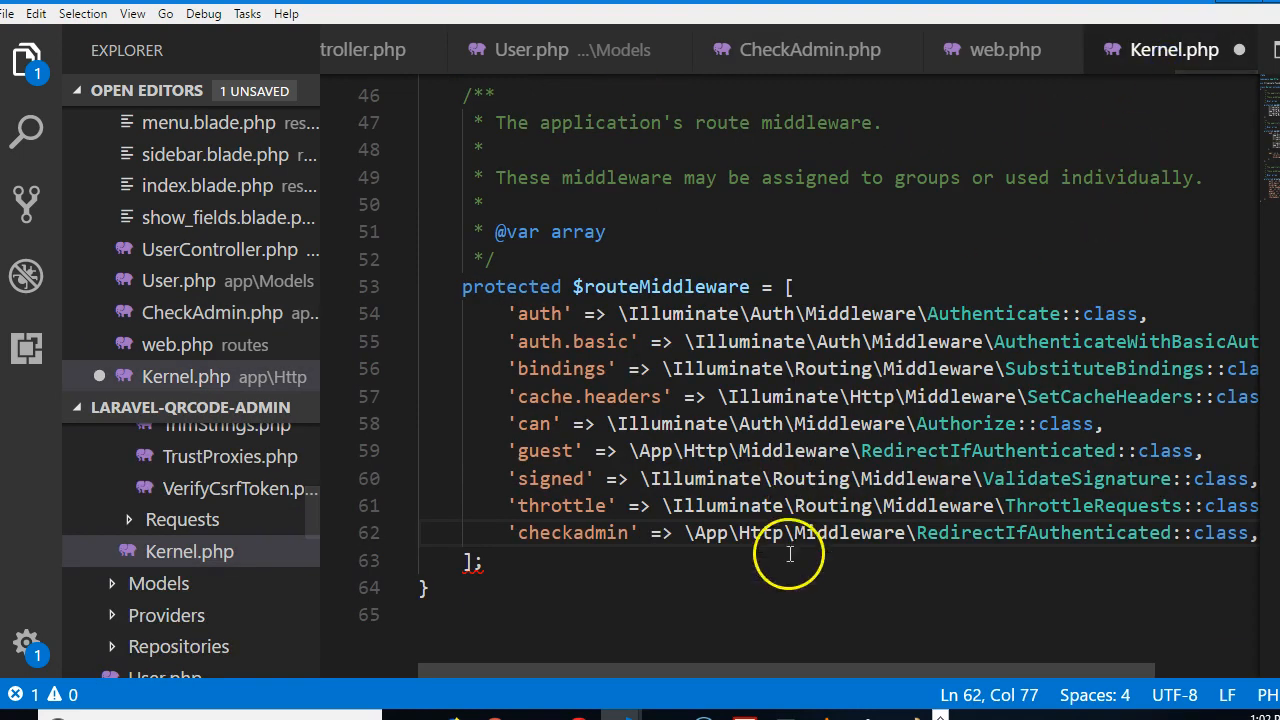
mouse_move(1070, 540)
type("CheckAdmi")
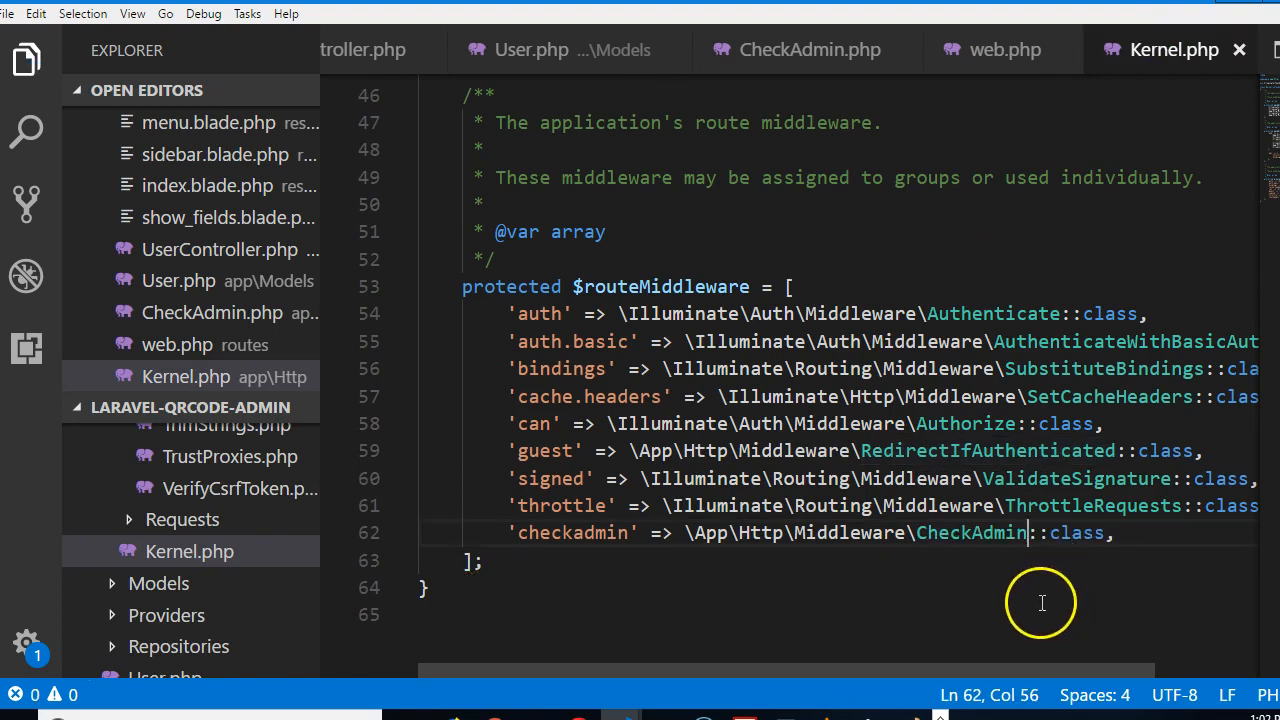
mouse_move(575, 547)
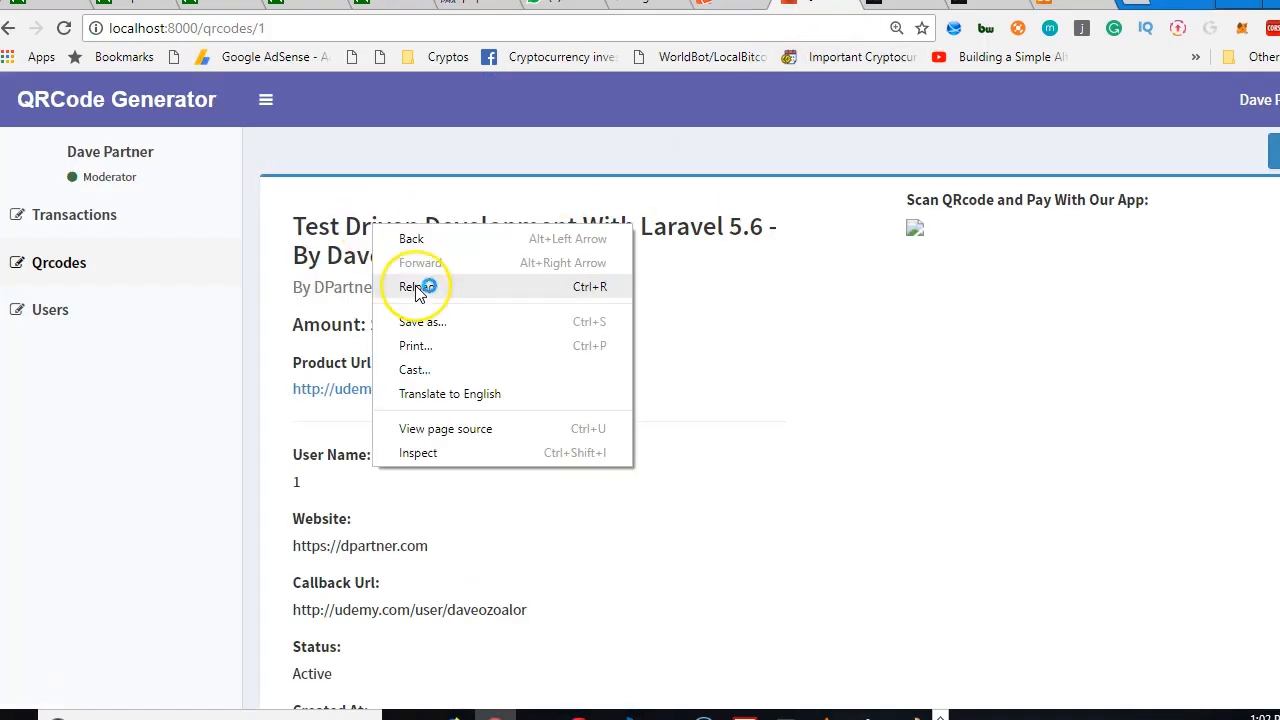
Reload the QR code #1 details page in the browser
left_click(416, 287)
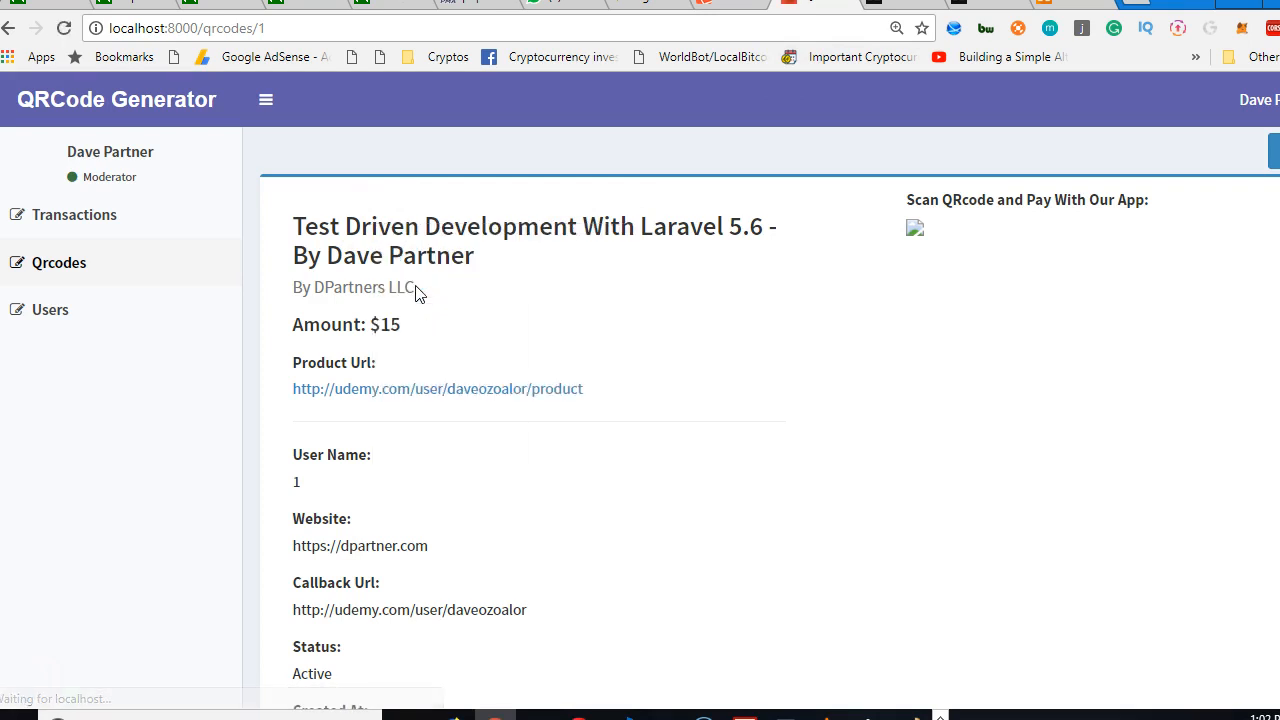
mouse_move(515, 92)
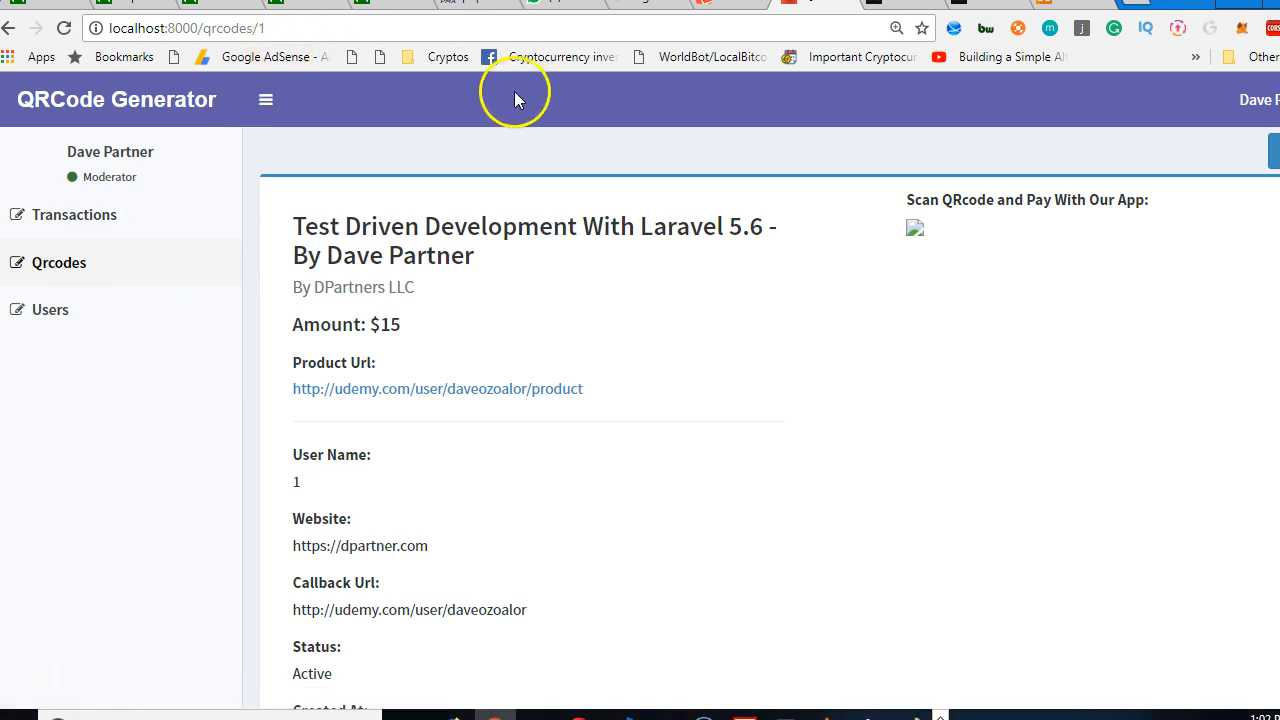
mouse_move(248, 82)
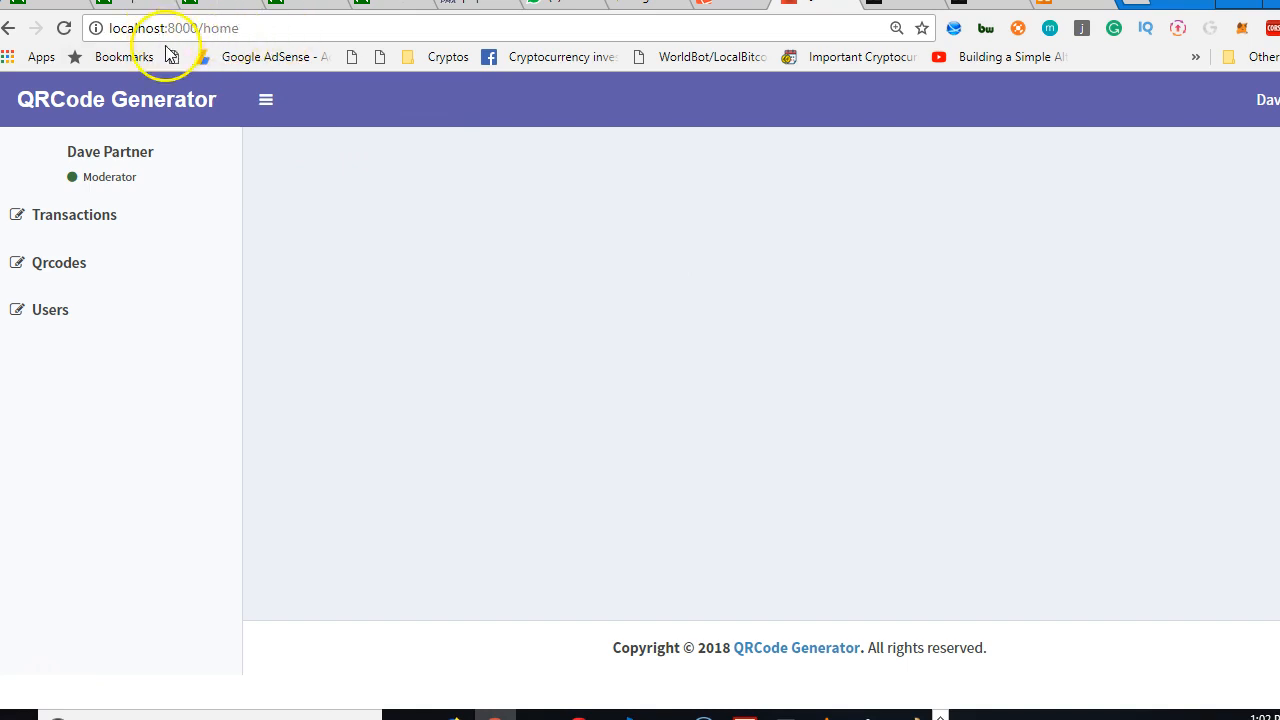
mouse_move(435, 291)
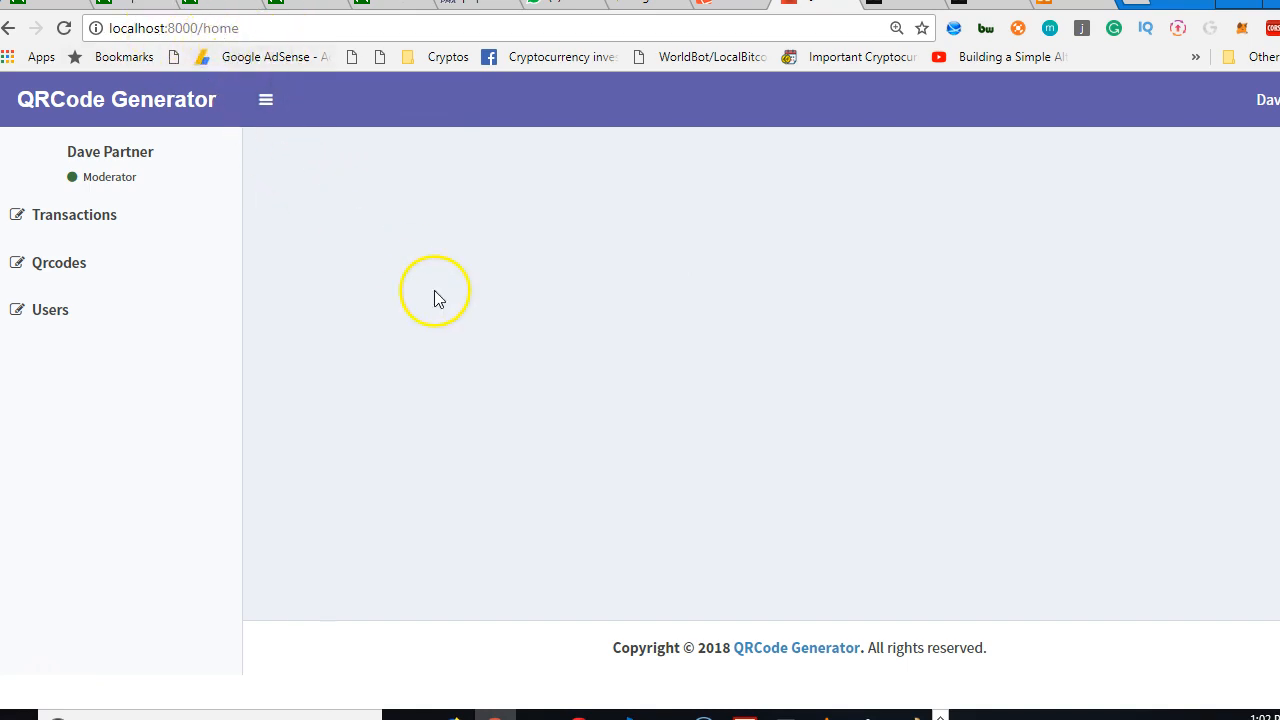
mouse_move(437, 296)
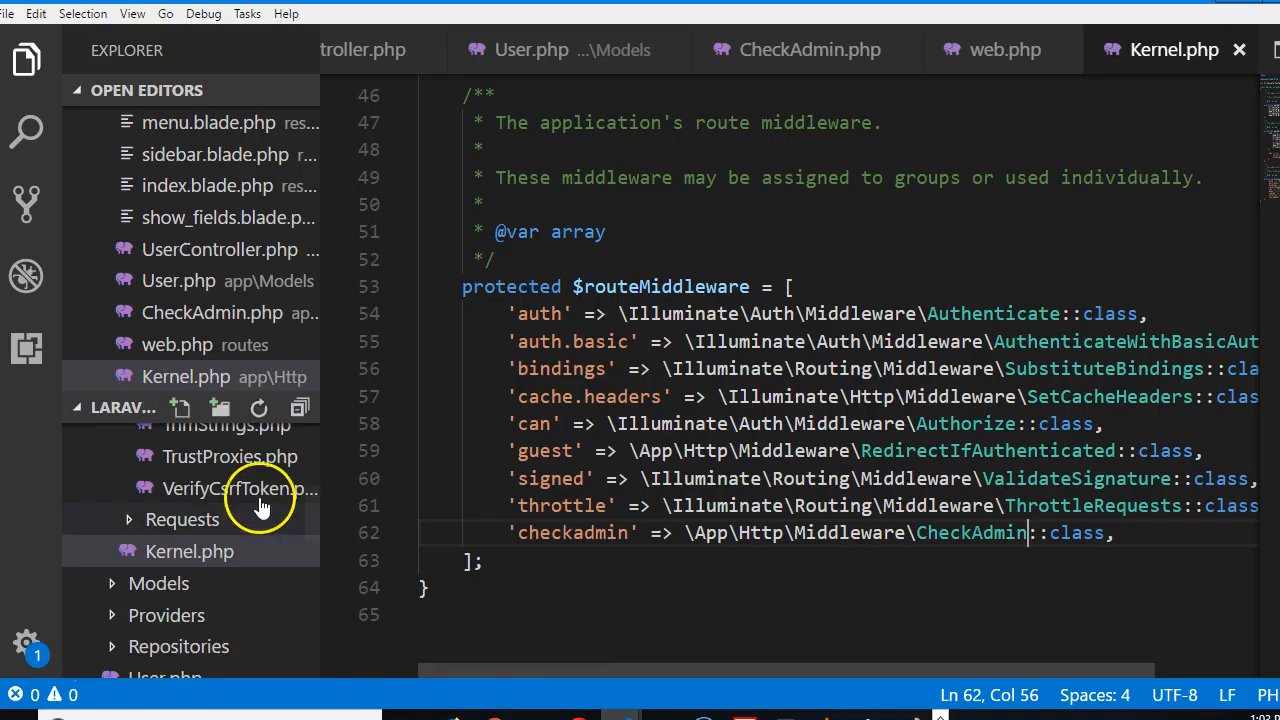
Change CheckAdmin's non-admin redirect target from '/home' to '/transactions'
left_click(810, 49)
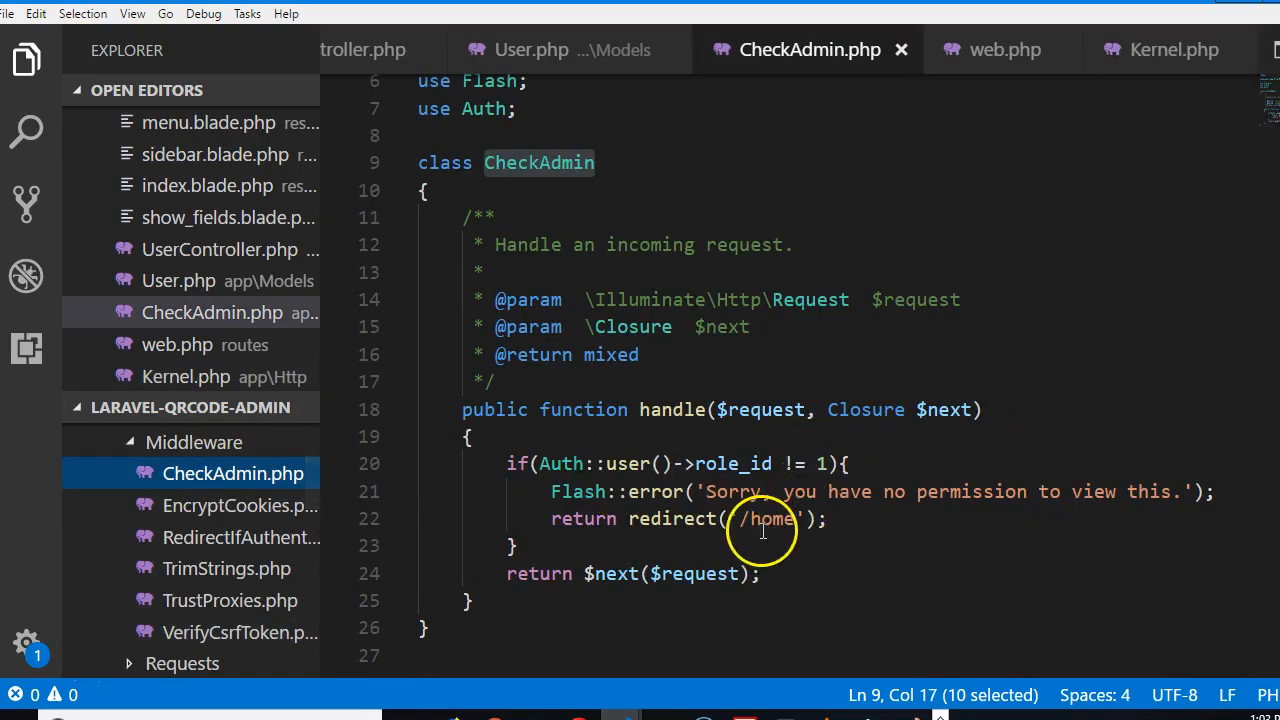
type("/qr")
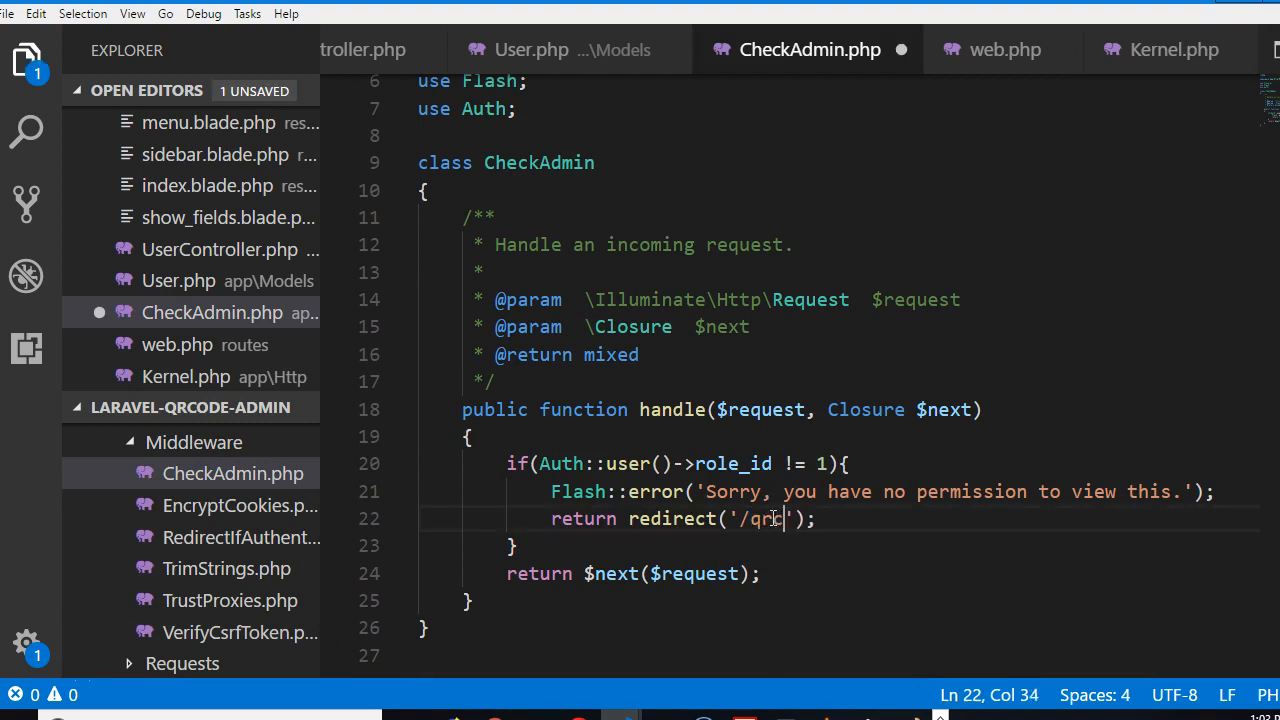
type("codes")
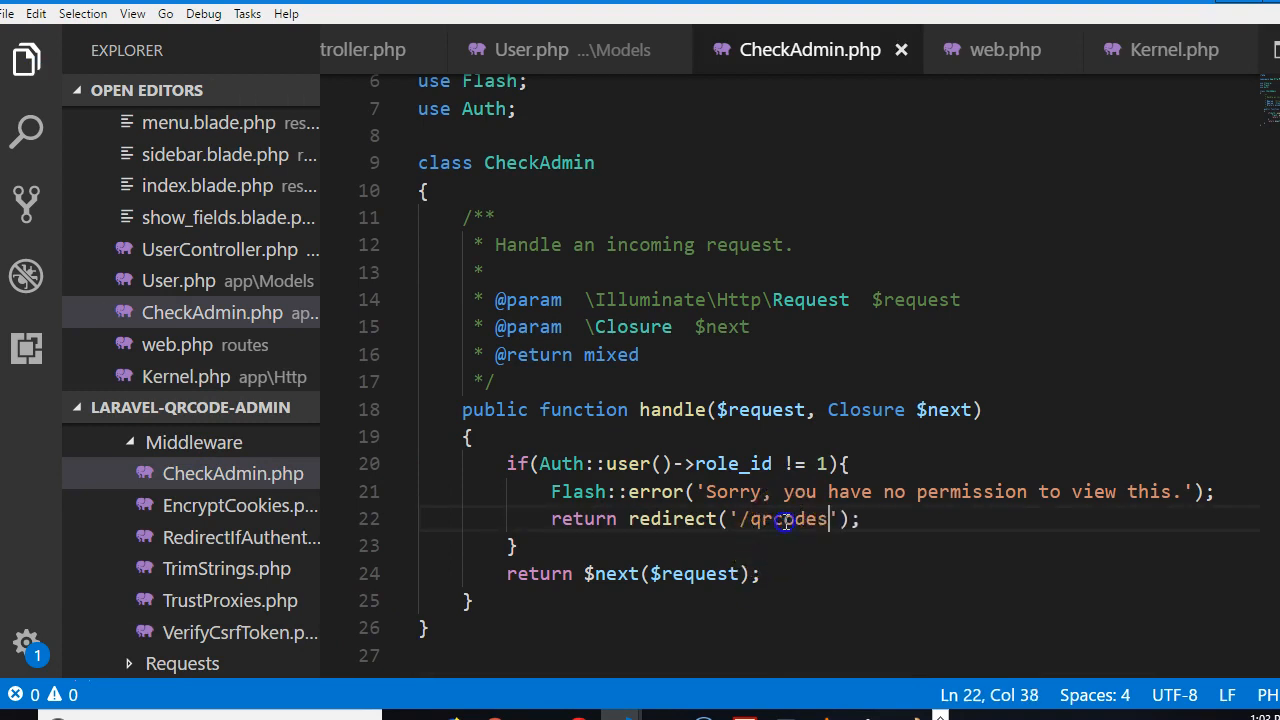
type("transa")
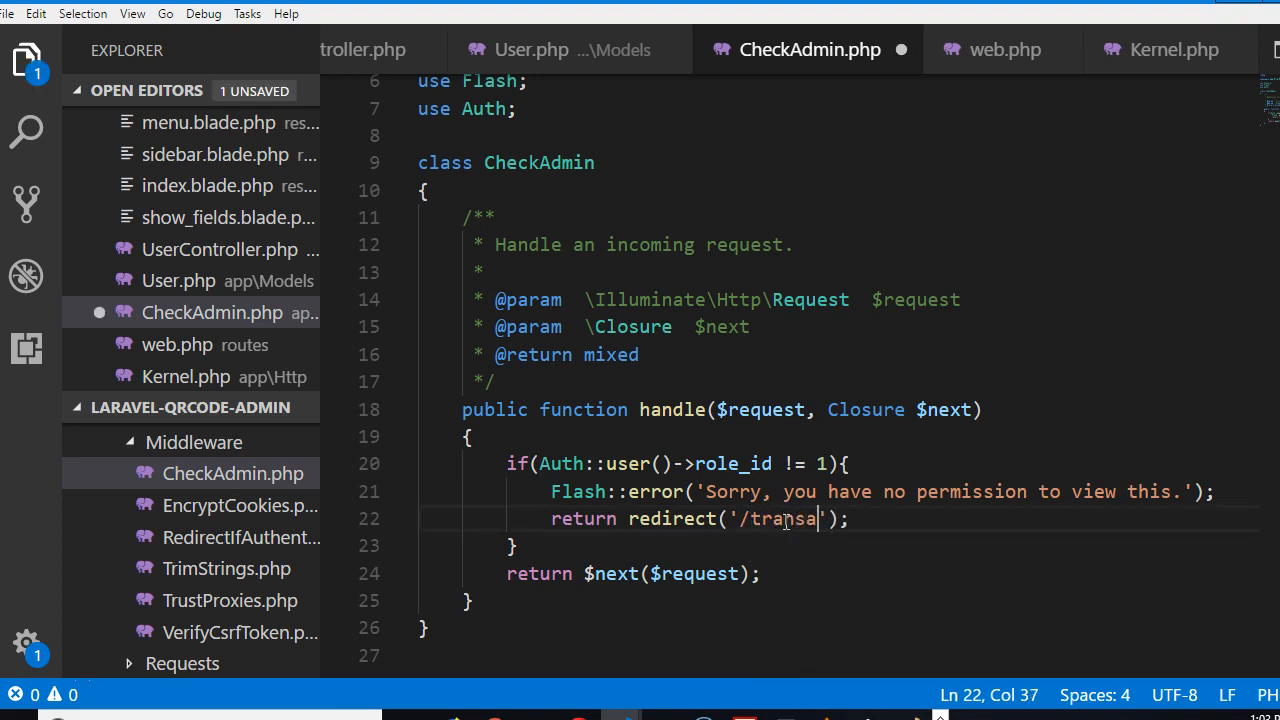
type("ction")
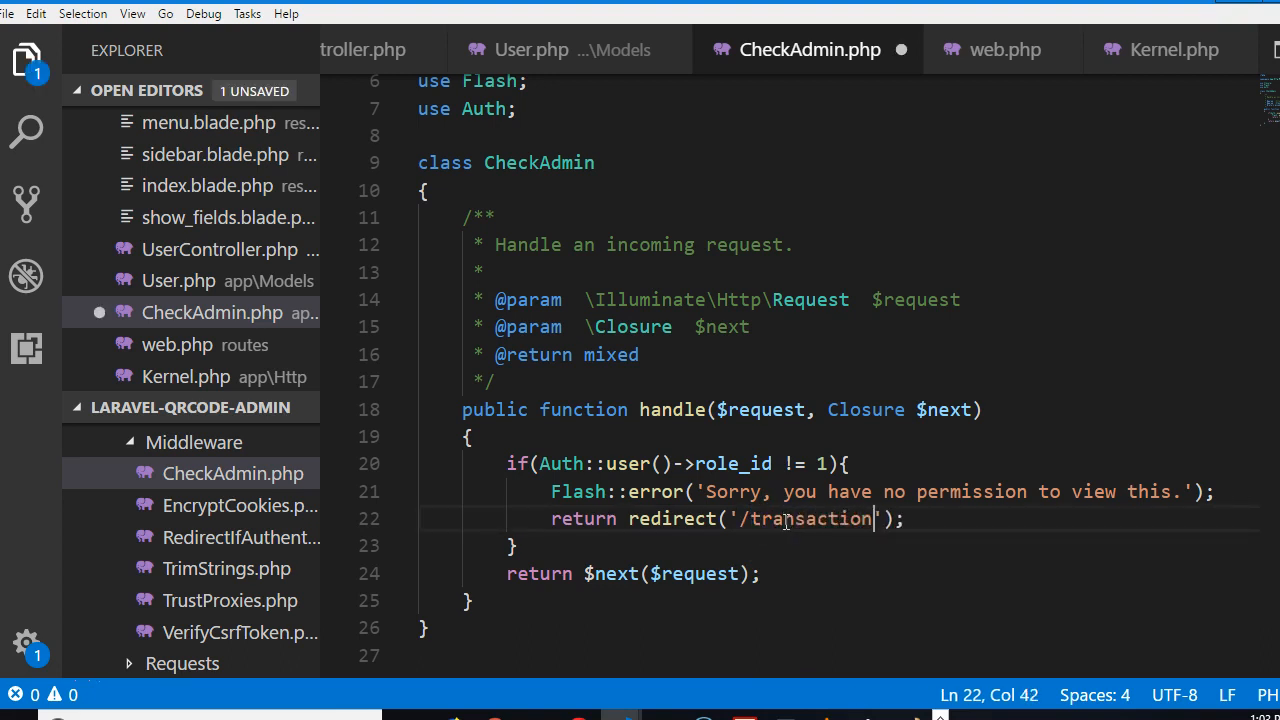
type("s")
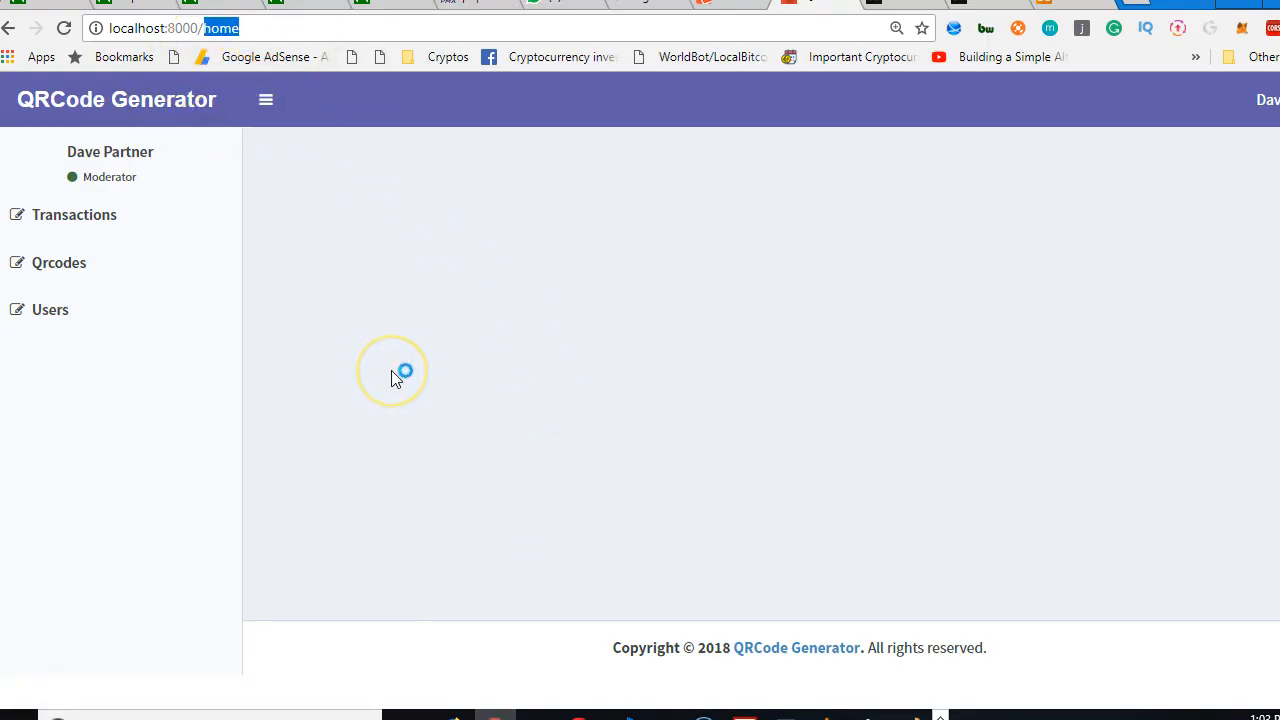
Visit localhost:8000/roles and confirm the redirect to Transactions with the no-permission alert
type("roles")
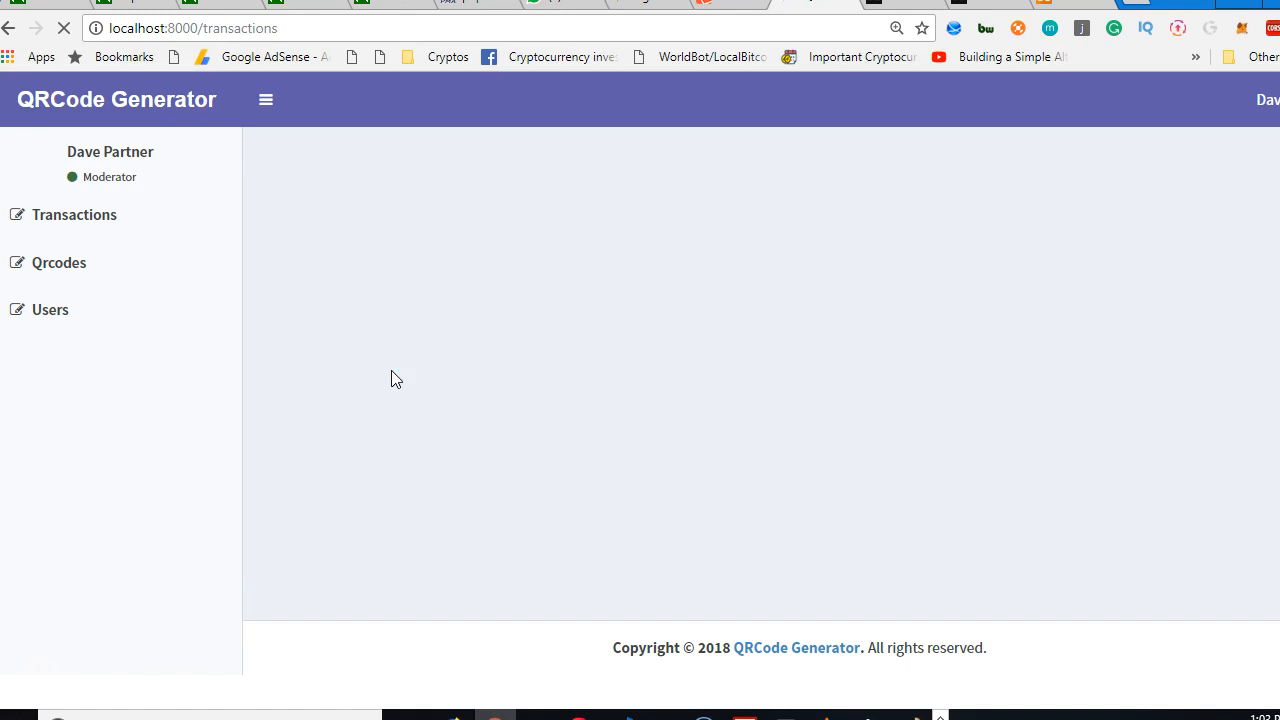
left_click(74, 214)
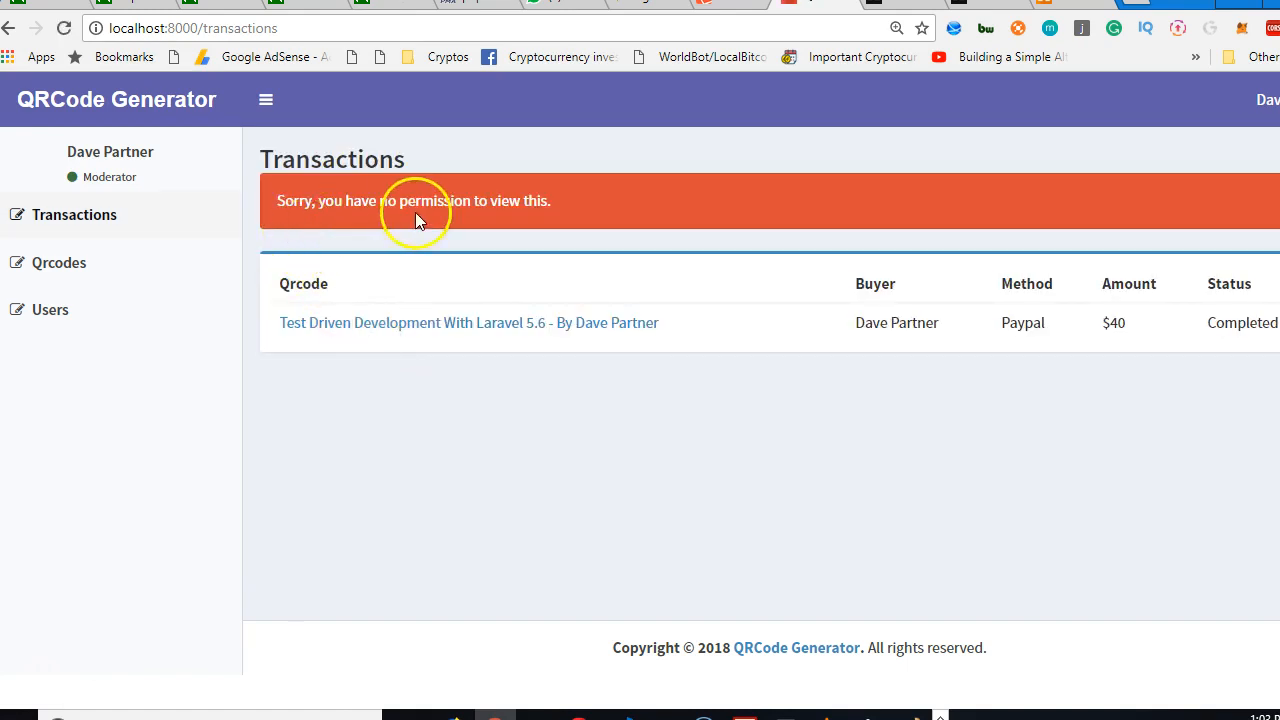
mouse_move(595, 227)
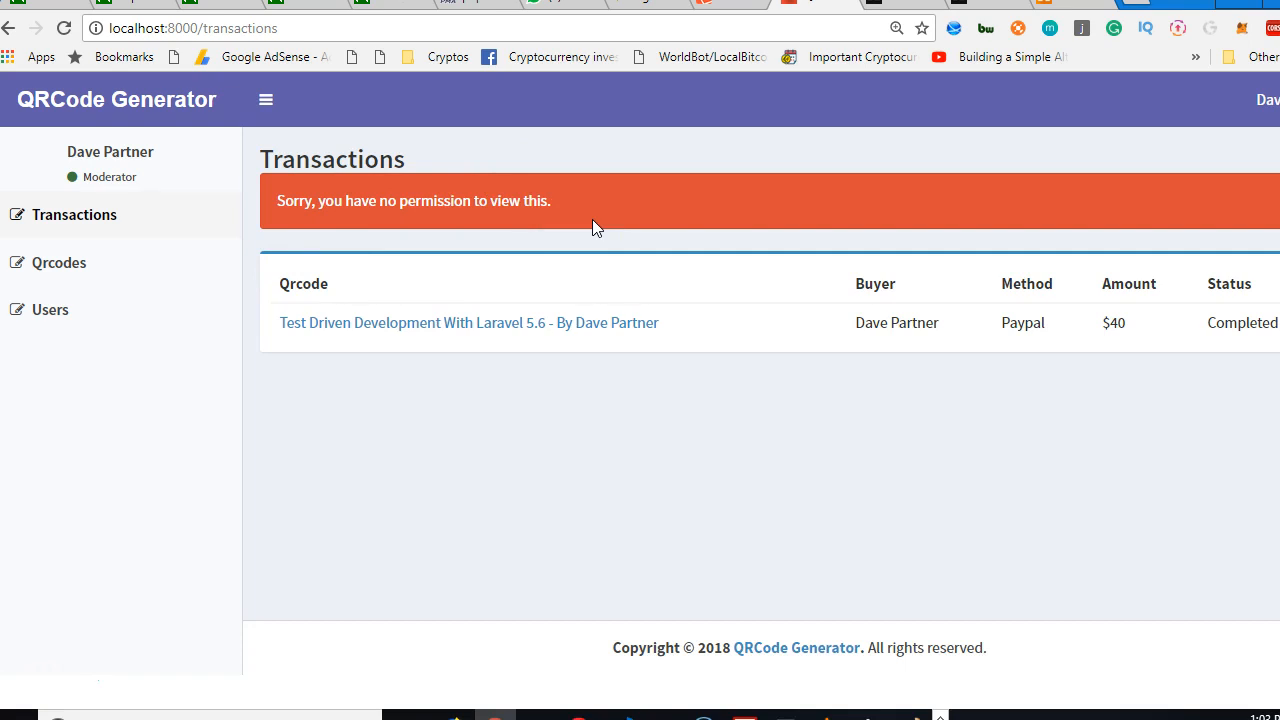
mouse_move(540, 180)
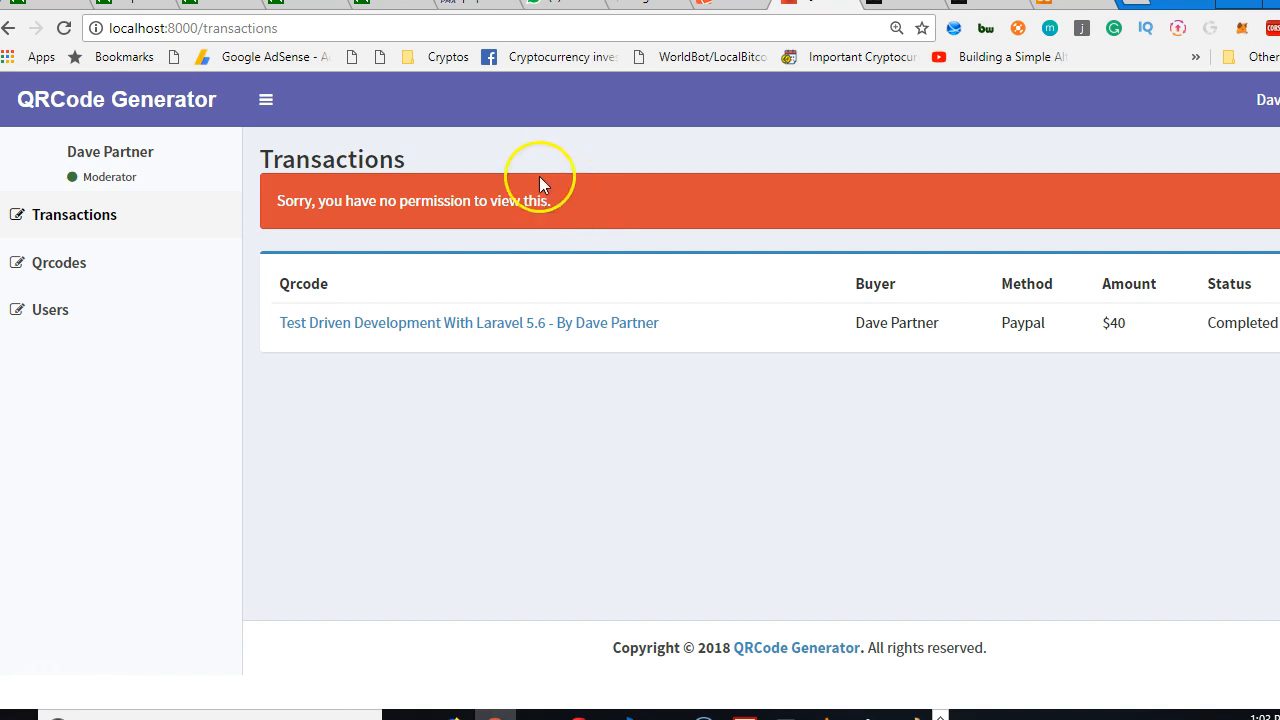
mouse_move(50, 360)
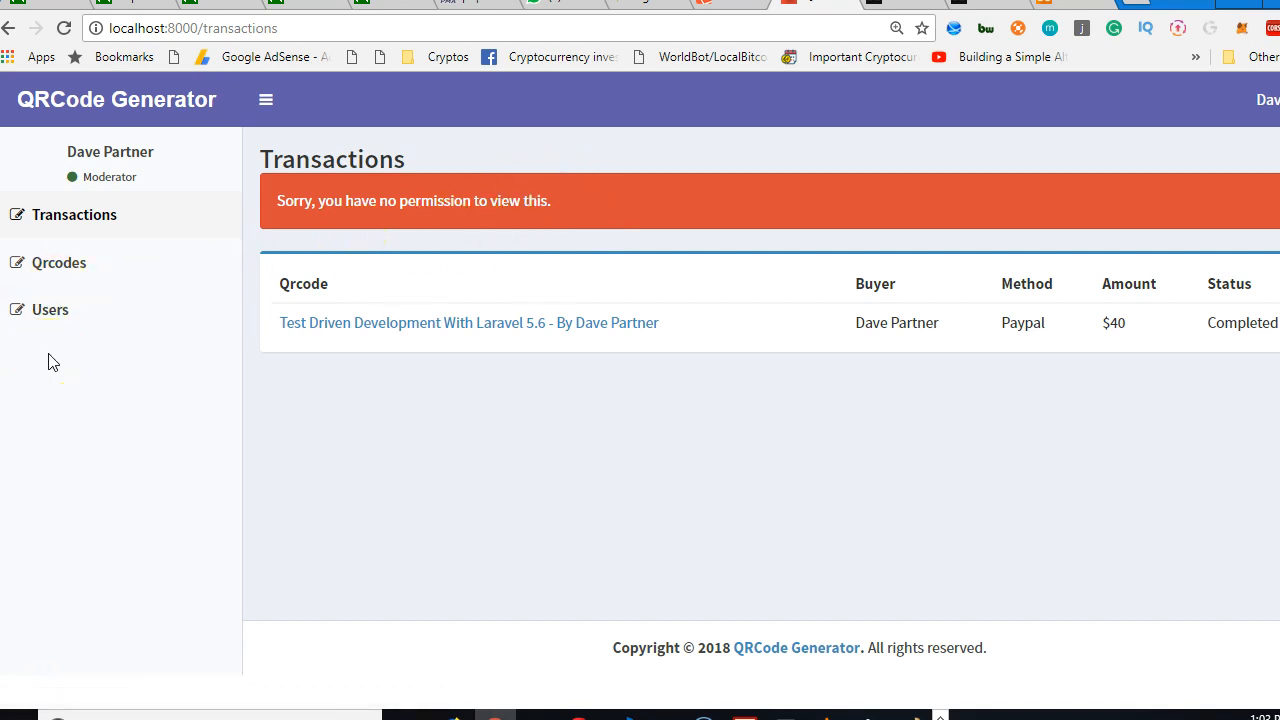
mouse_move(45, 358)
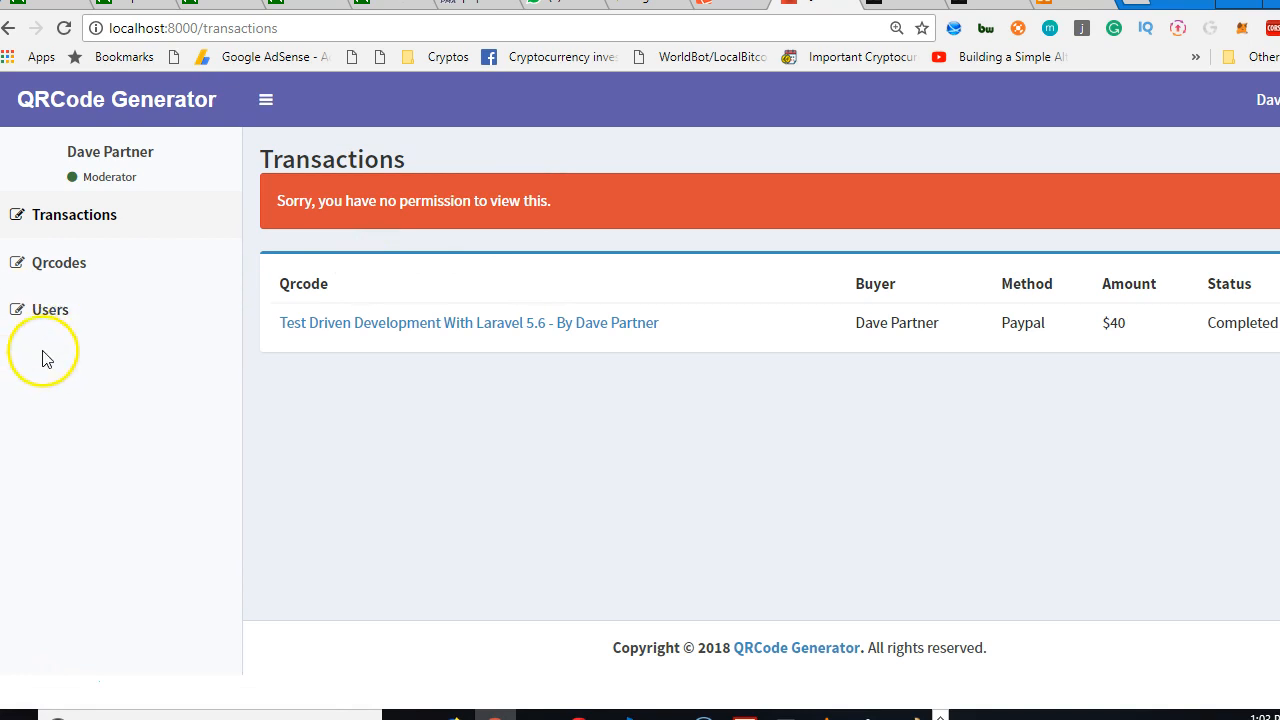
mouse_move(47, 360)
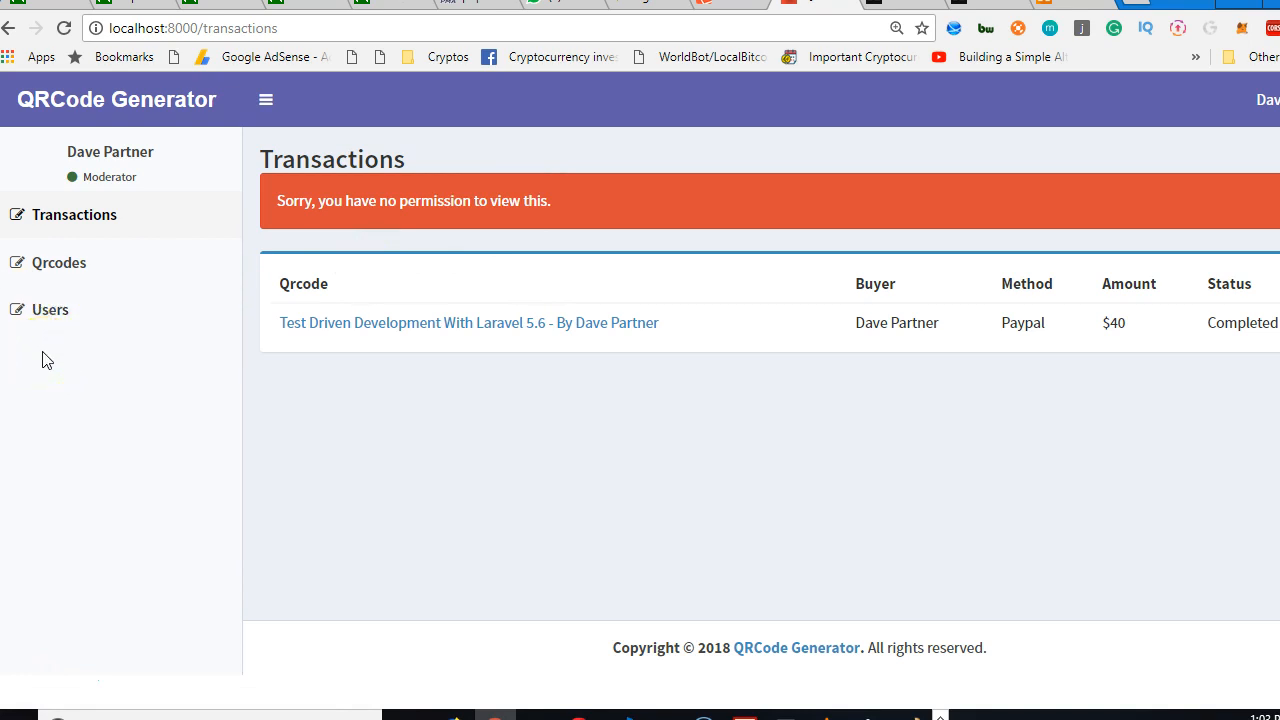
mouse_move(50, 309)
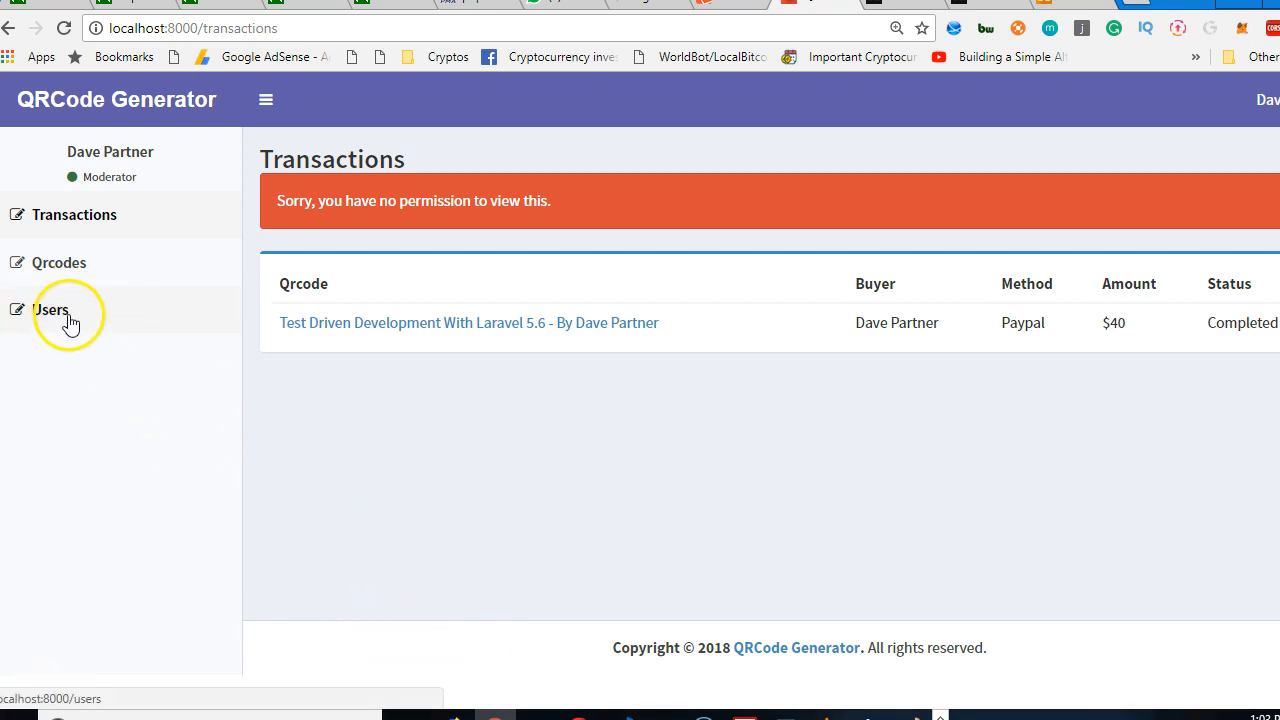
mouse_move(75, 315)
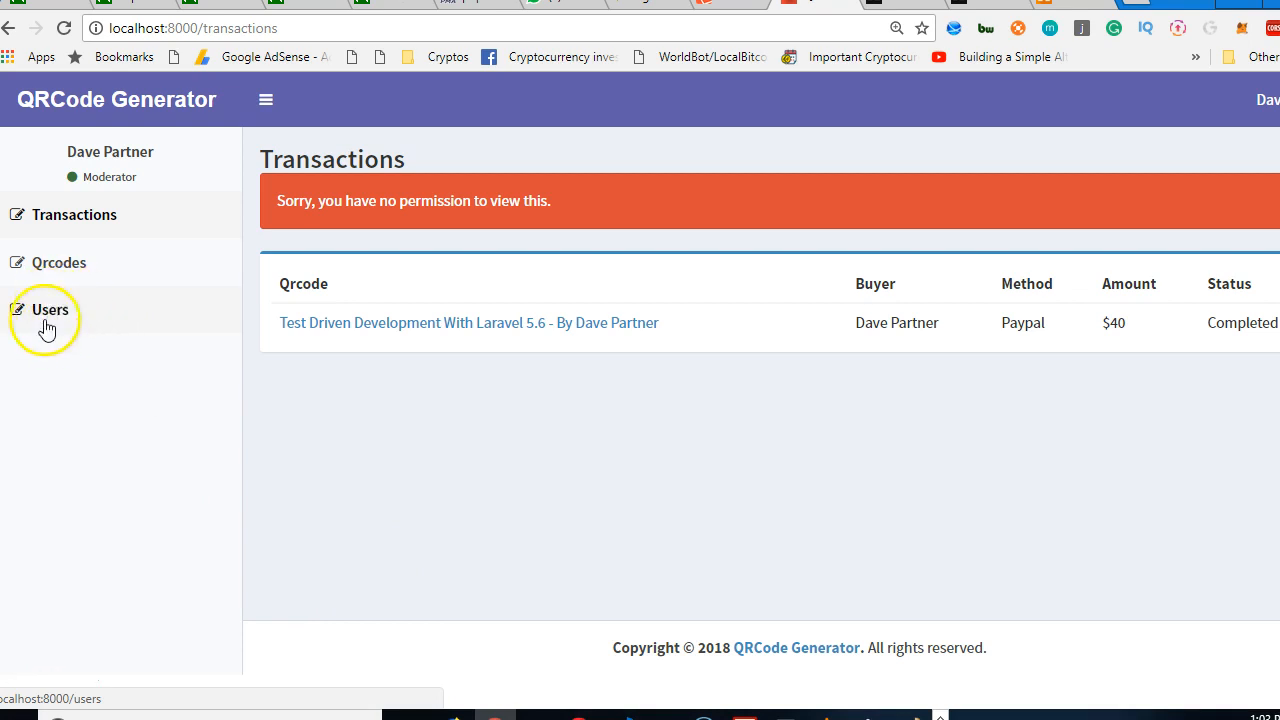
mouse_move(335, 495)
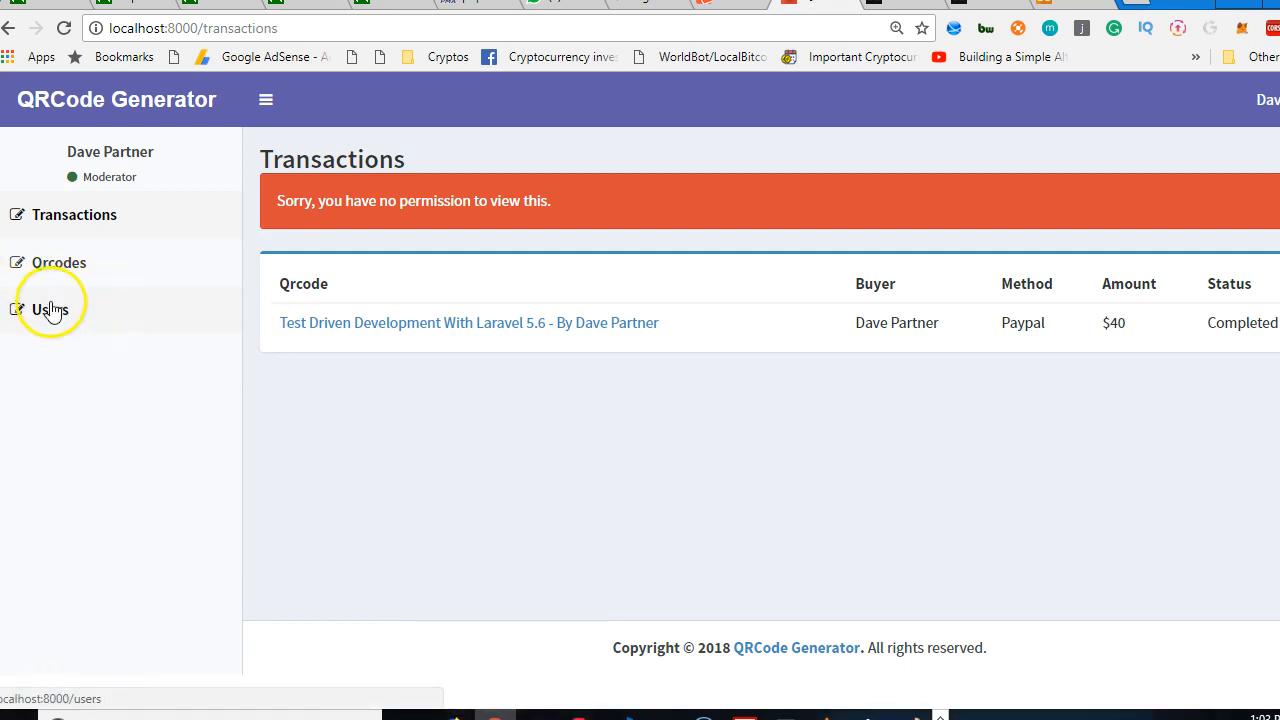
mouse_move(60, 670)
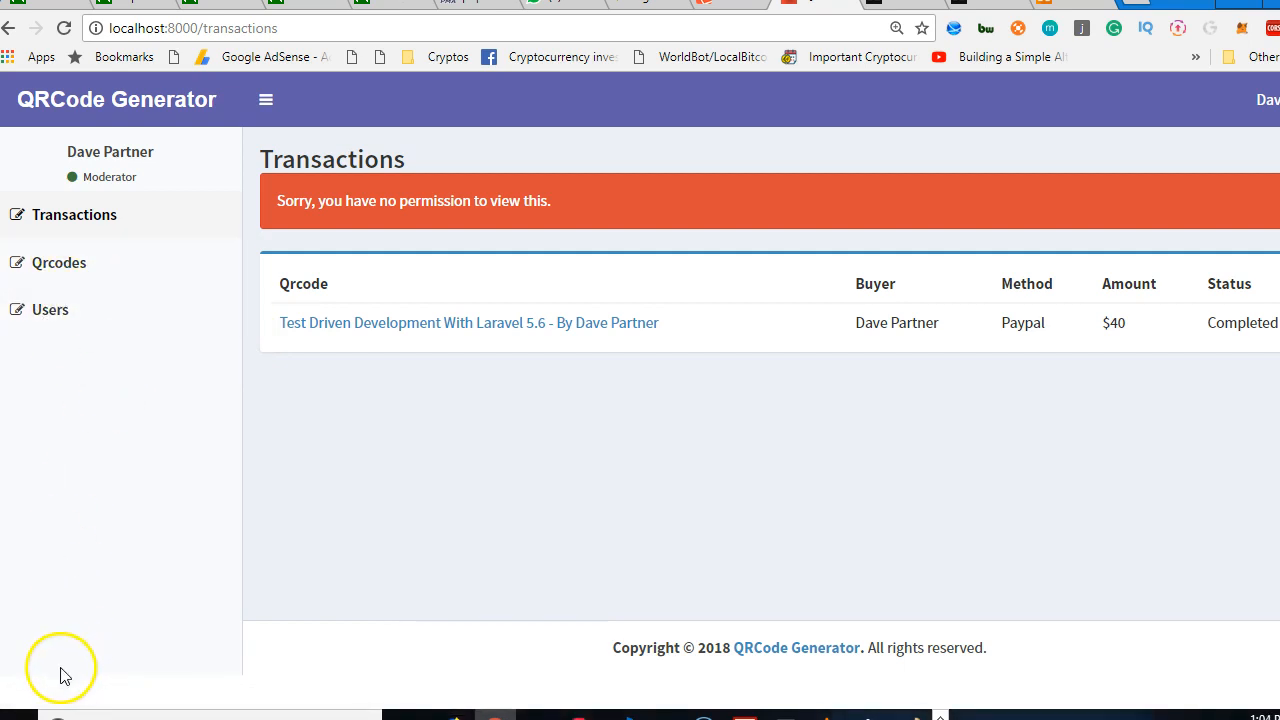